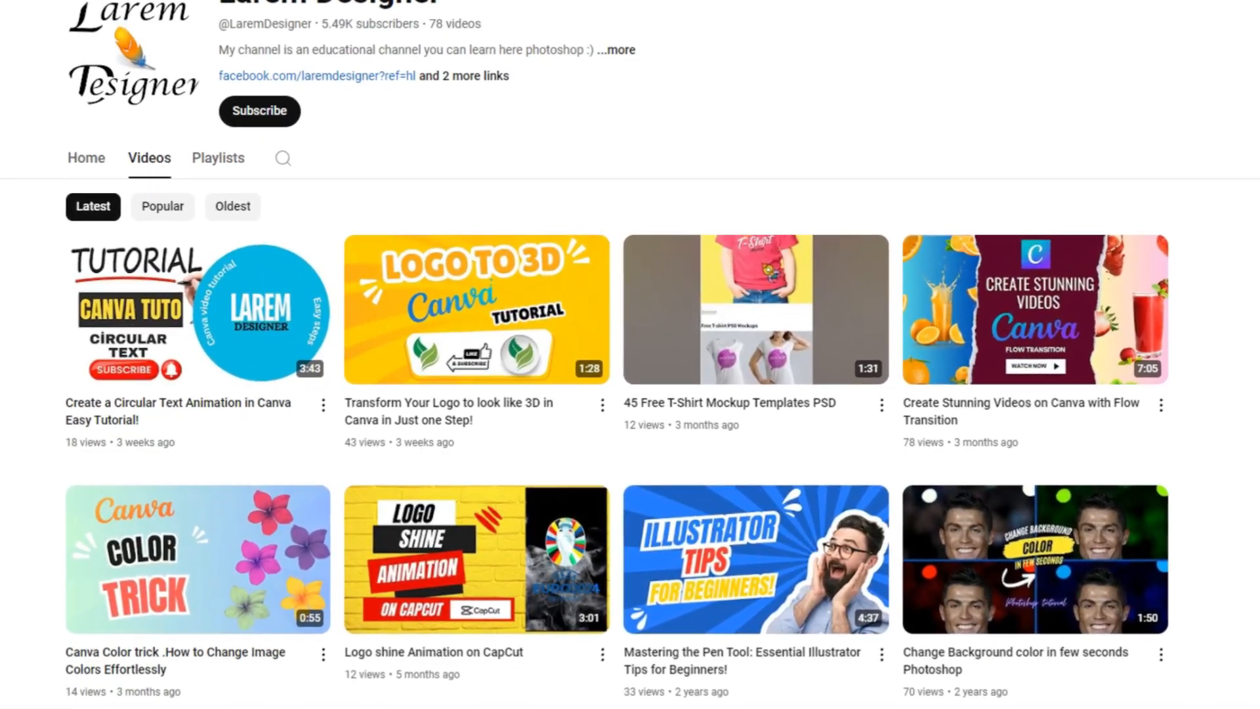
Step: Scroll down the design and add a second page
scroll(down, 3)
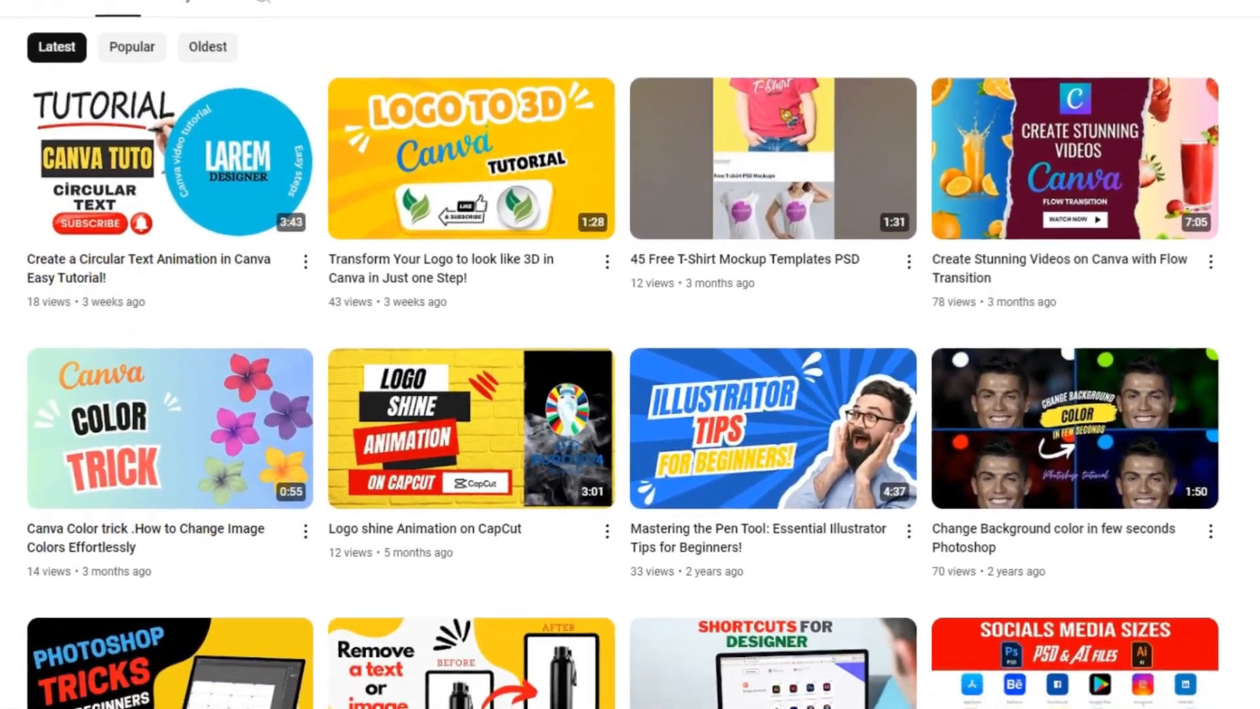
scroll(down, 3)
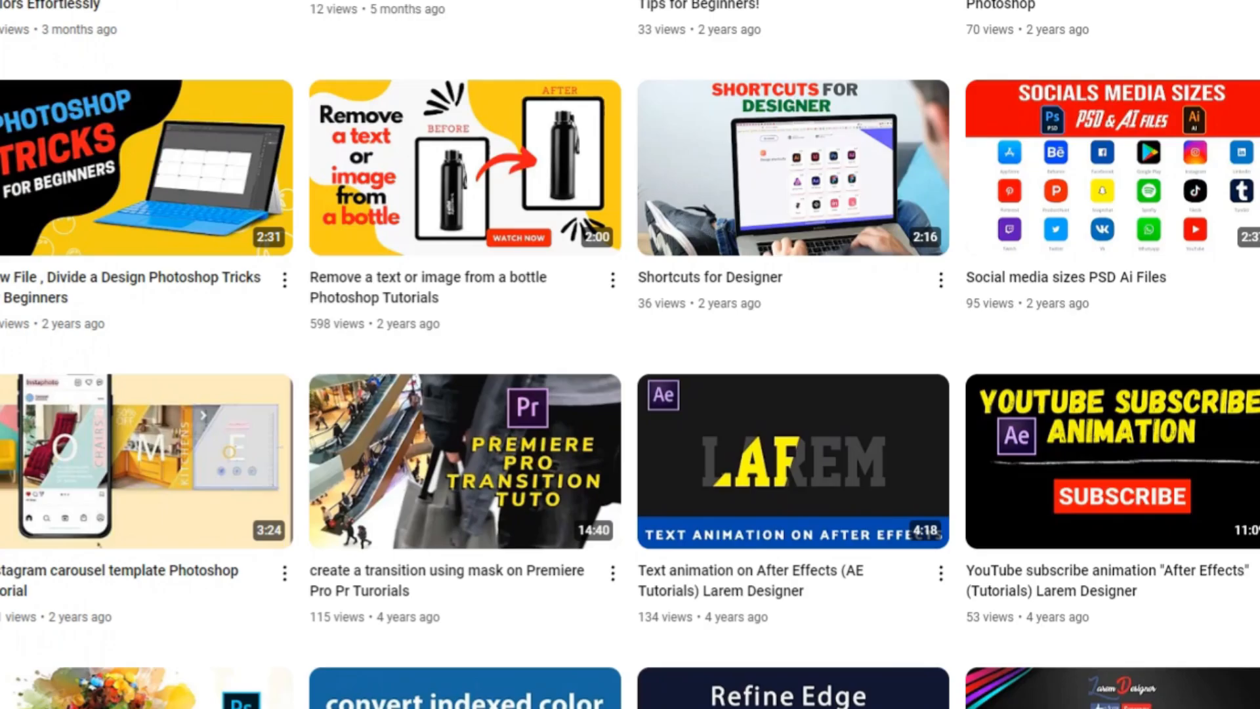
scroll(down, 3)
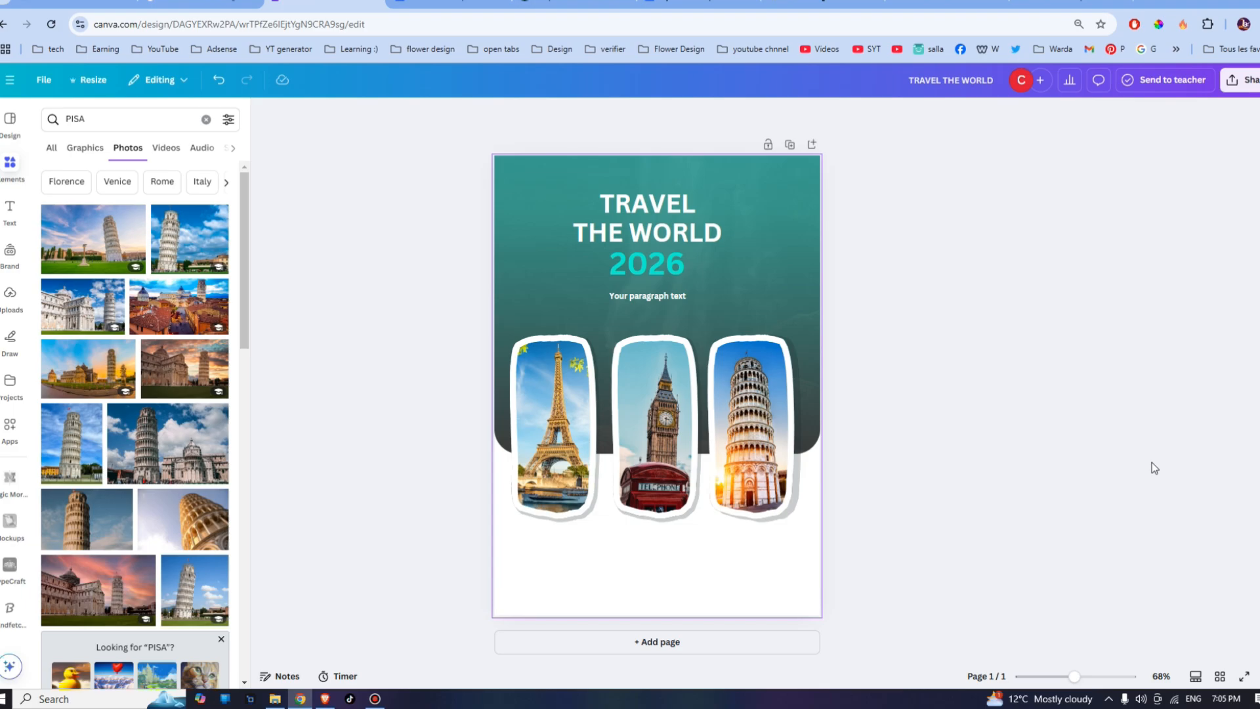
mouse_move(853, 556)
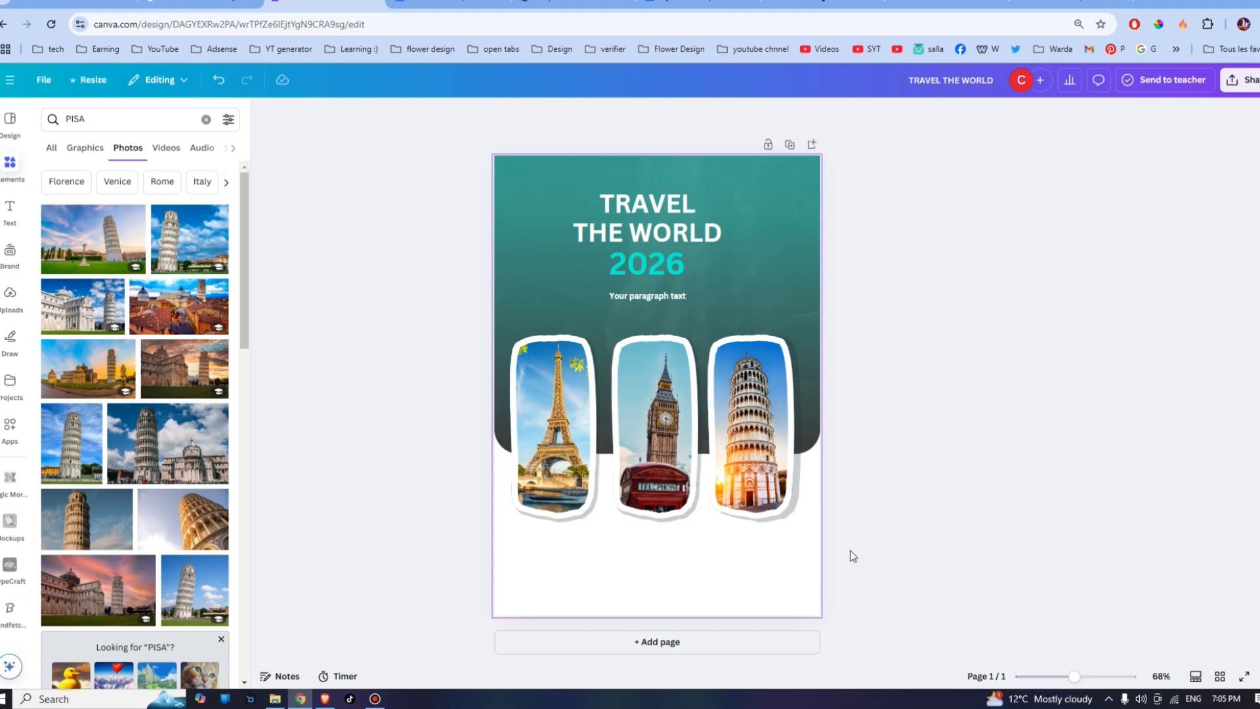
click(657, 642)
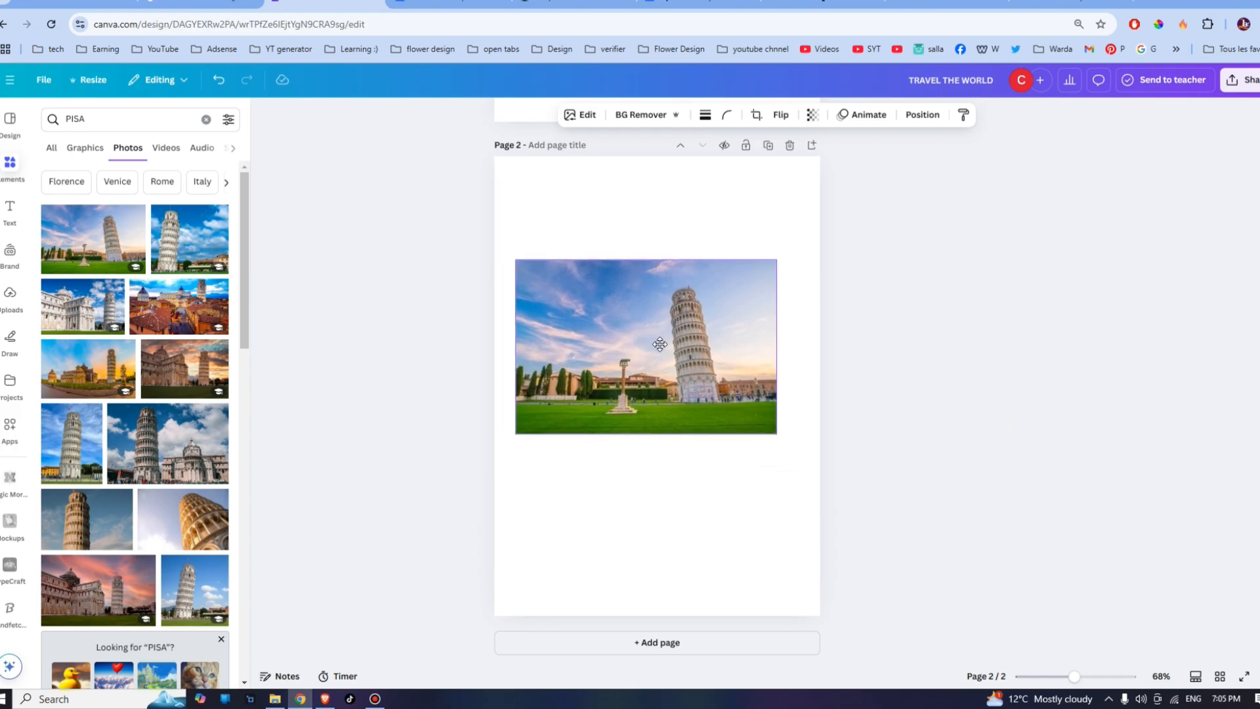
Step: Give the Pisa photo on page 2 a Drop shadow, then switch to Page lift
click(659, 345)
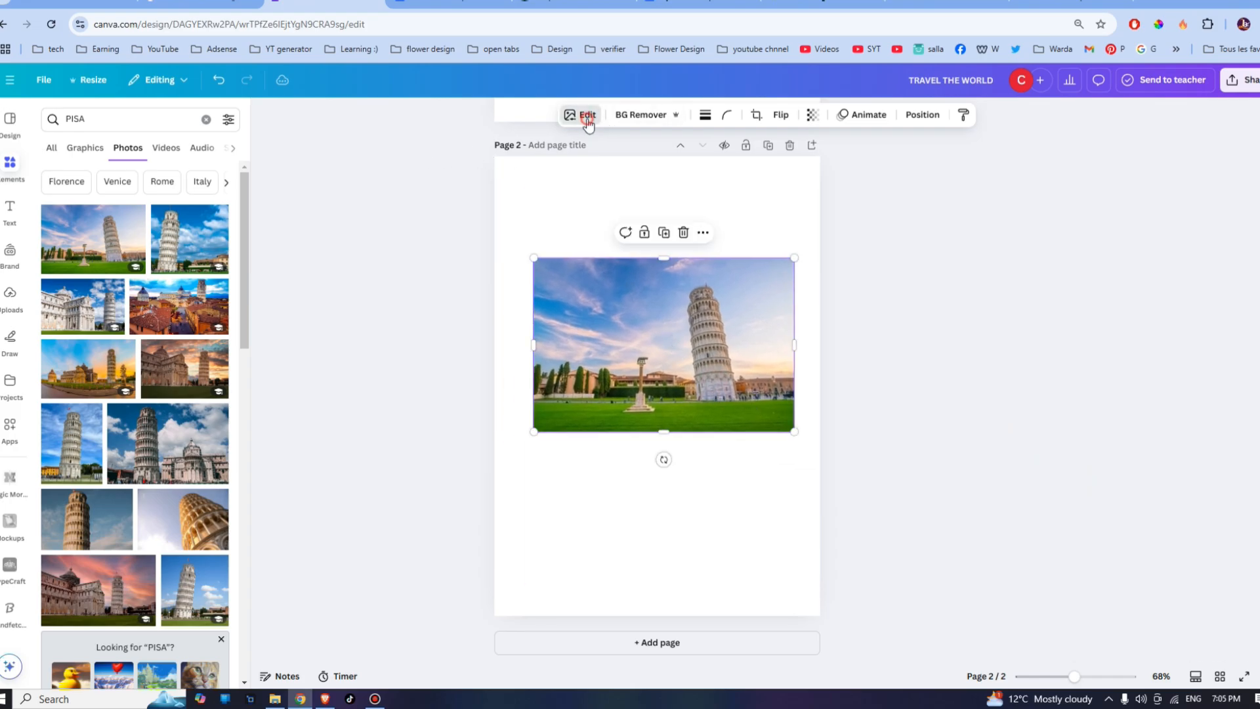
click(579, 115)
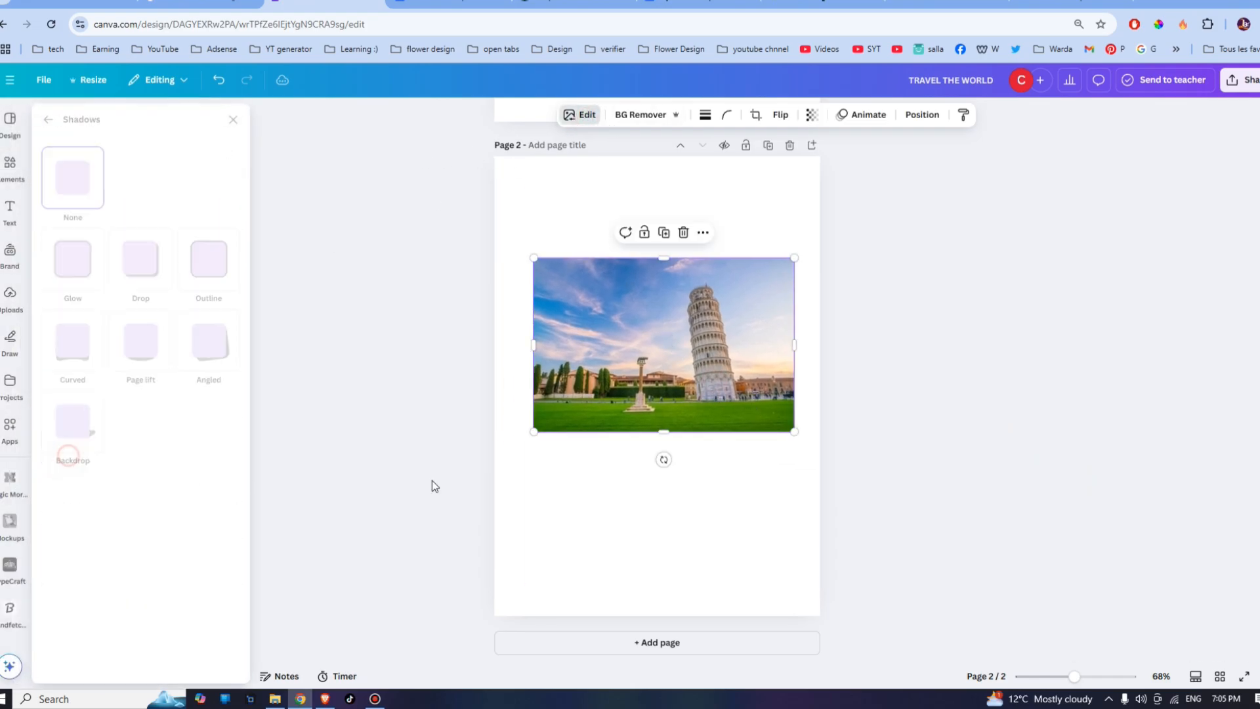
click(134, 254)
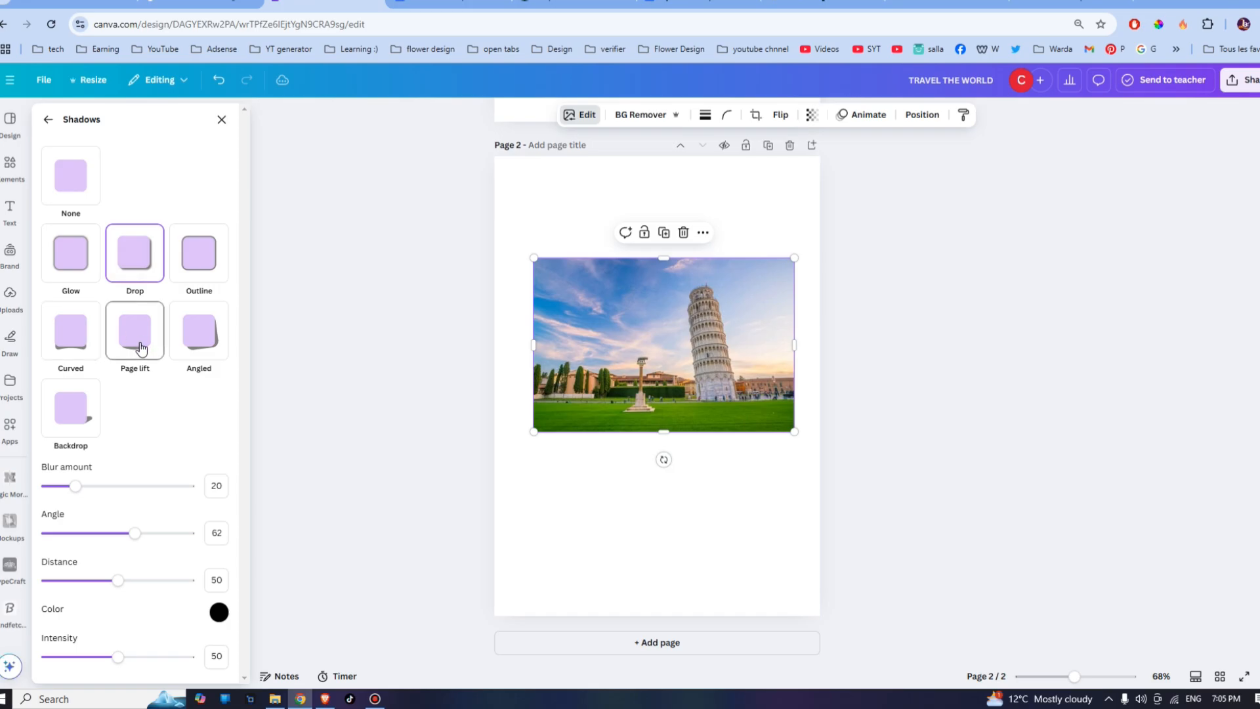
click(9, 162)
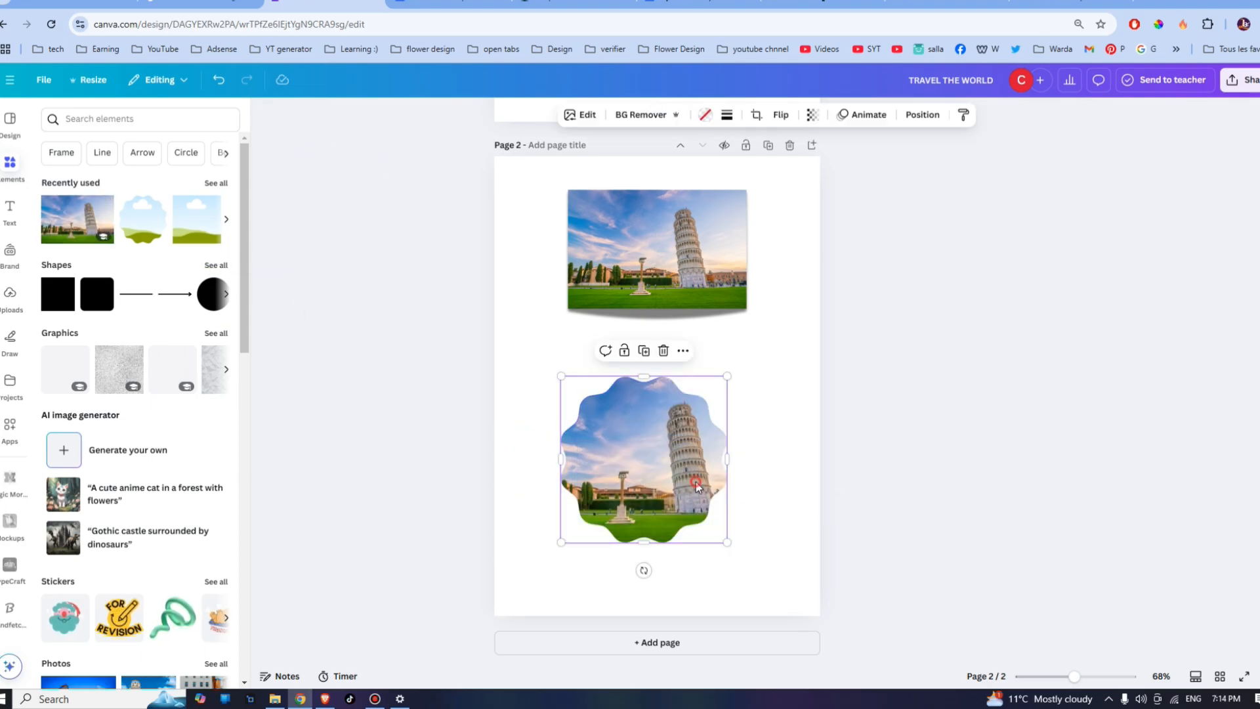
mouse_move(587, 118)
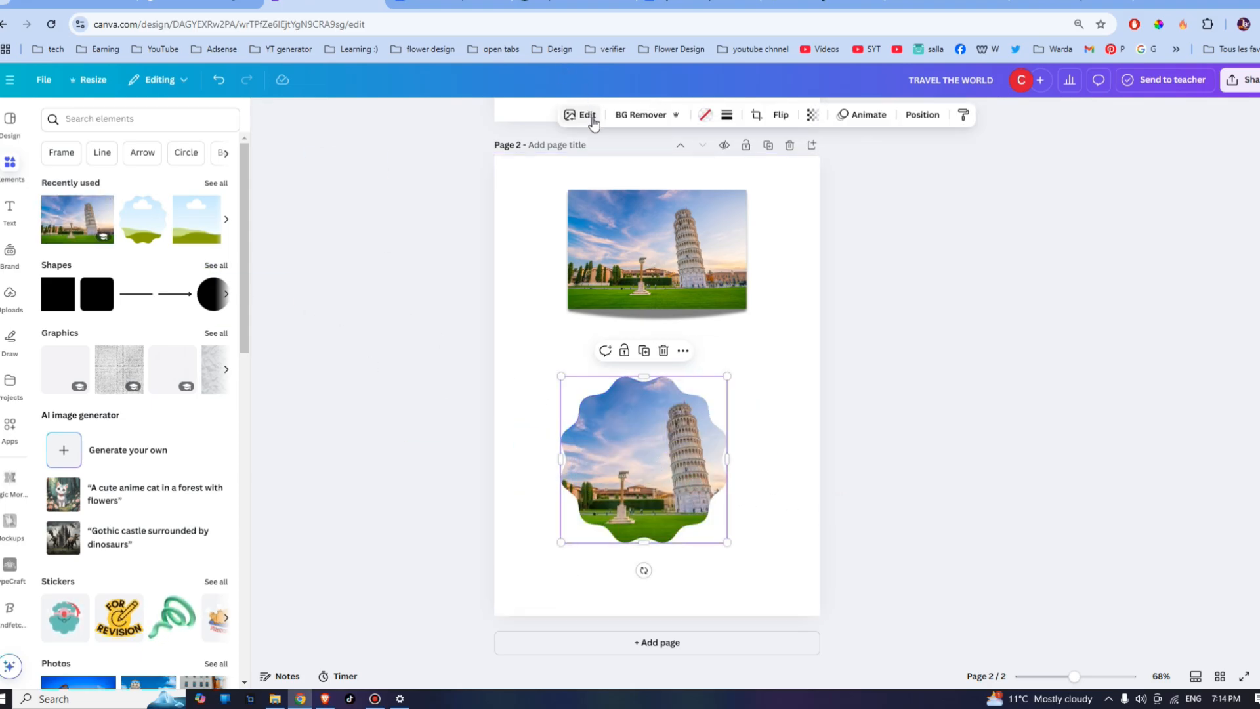
Step: Open the Shadows effects for the wavy-framed Pisa photo
click(580, 114)
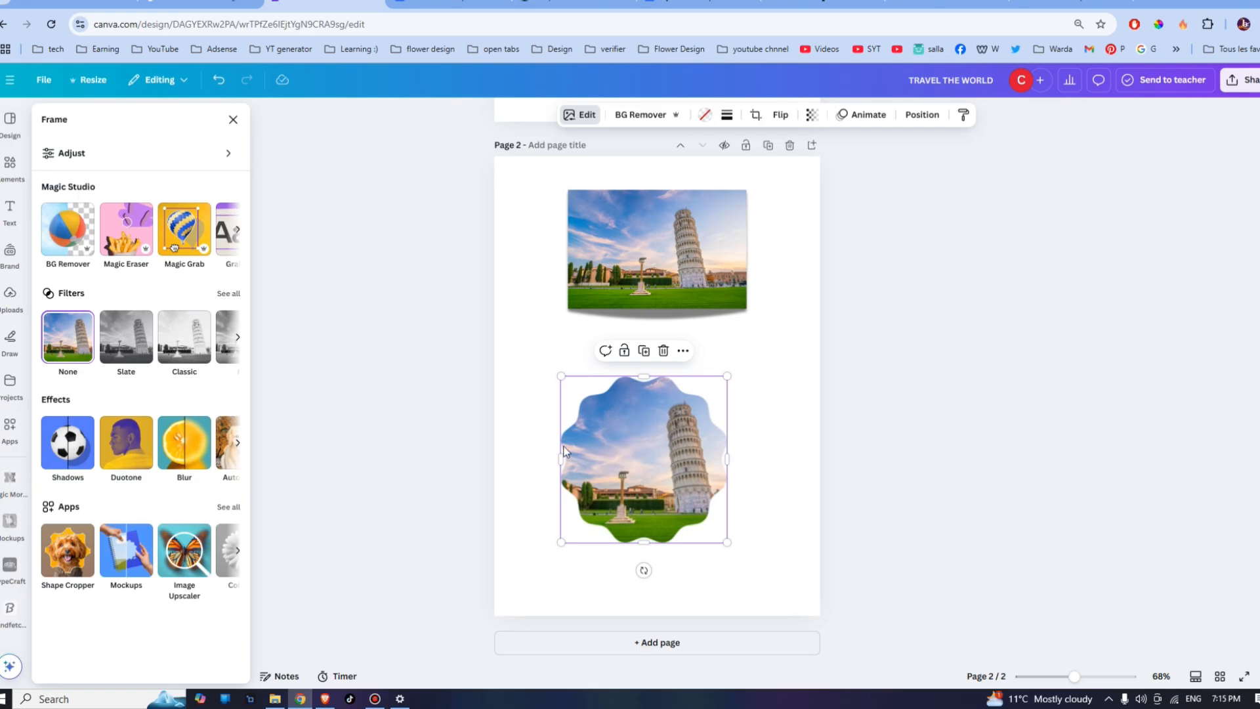
click(67, 443)
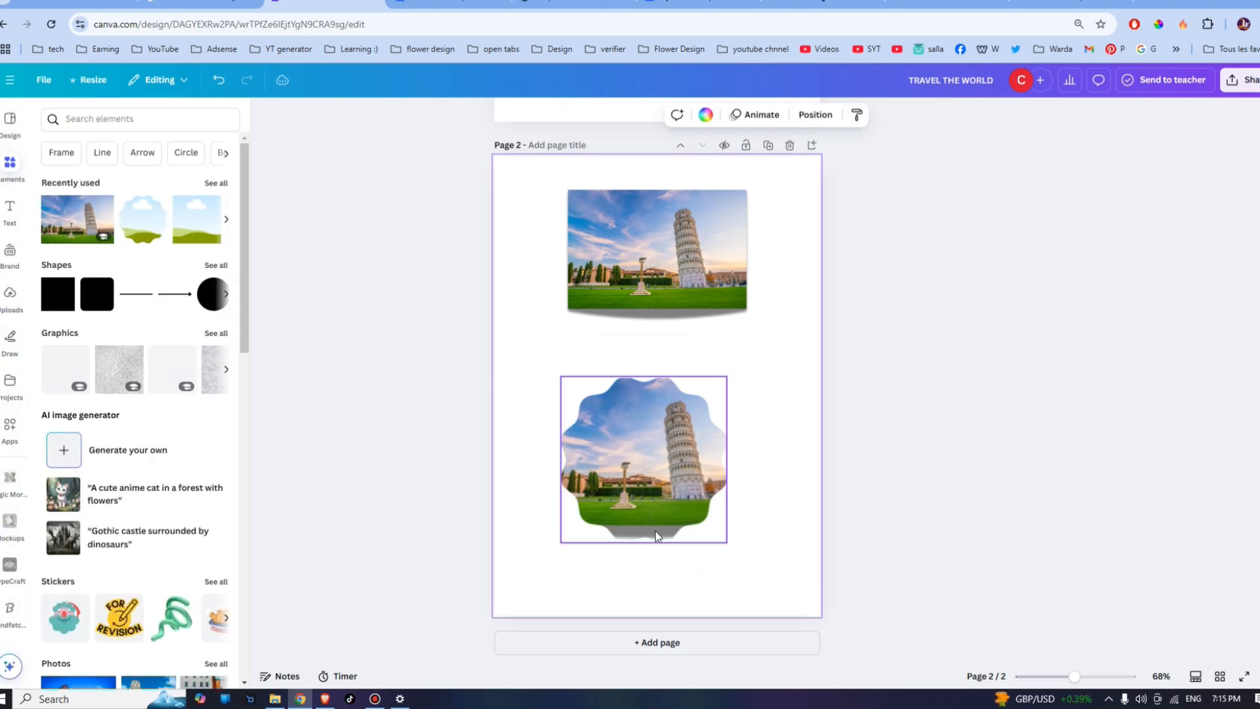
mouse_move(661, 441)
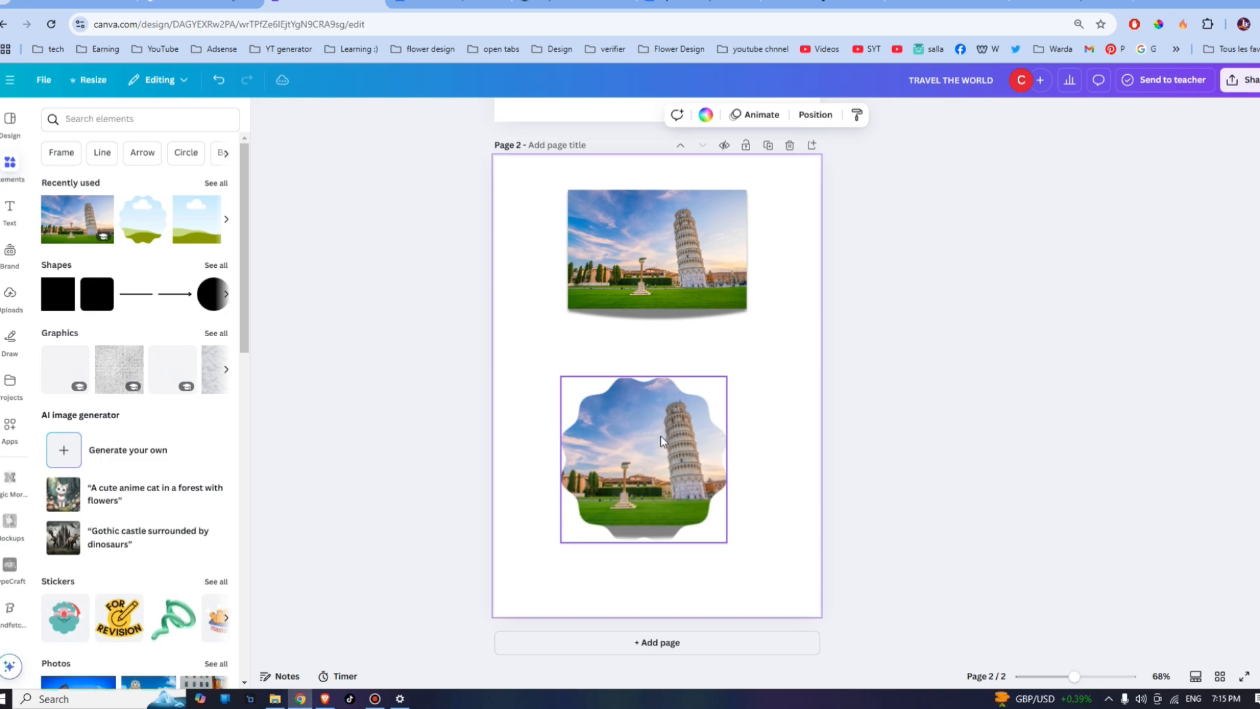
mouse_move(699, 427)
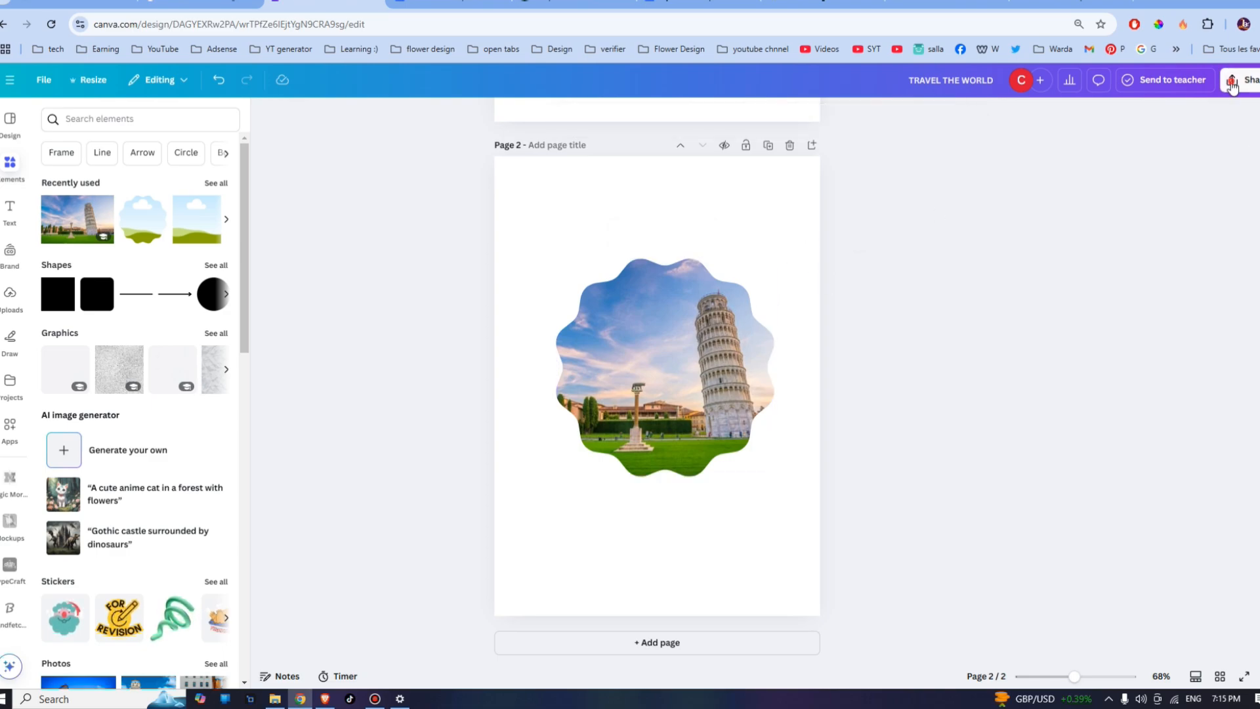
Step: Download only page 2 as a transparent-background PNG
click(1231, 80)
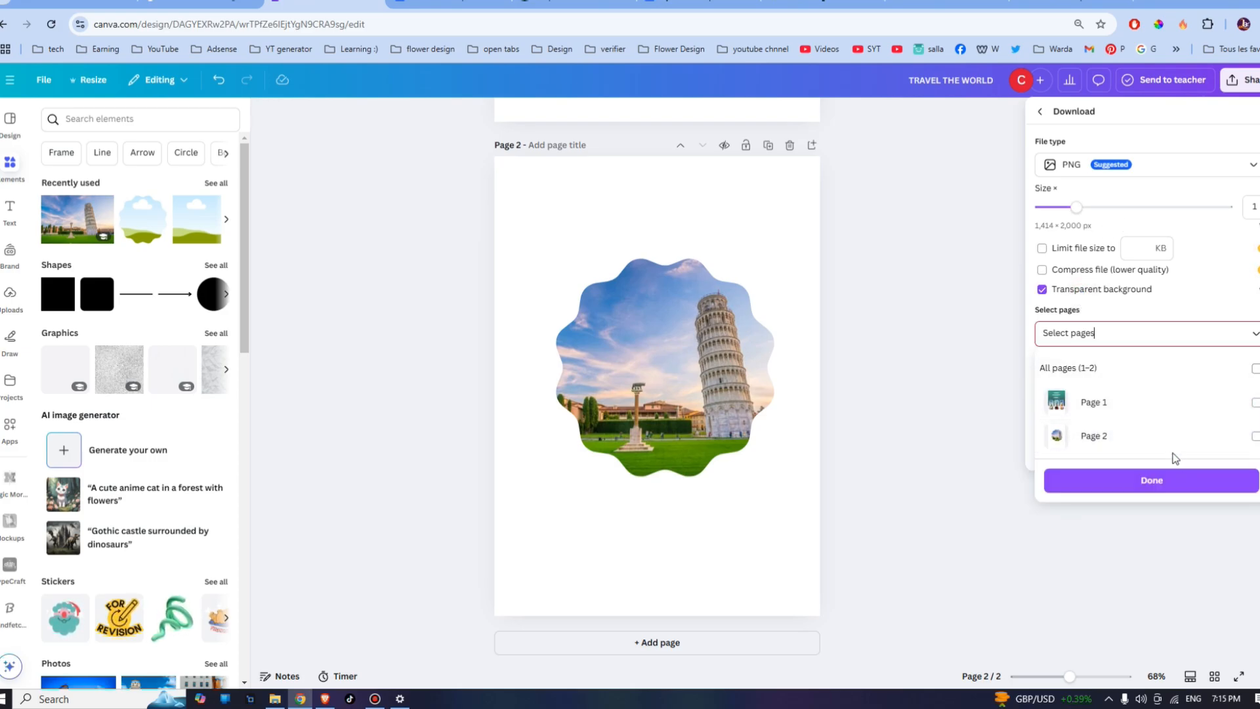
click(1093, 436)
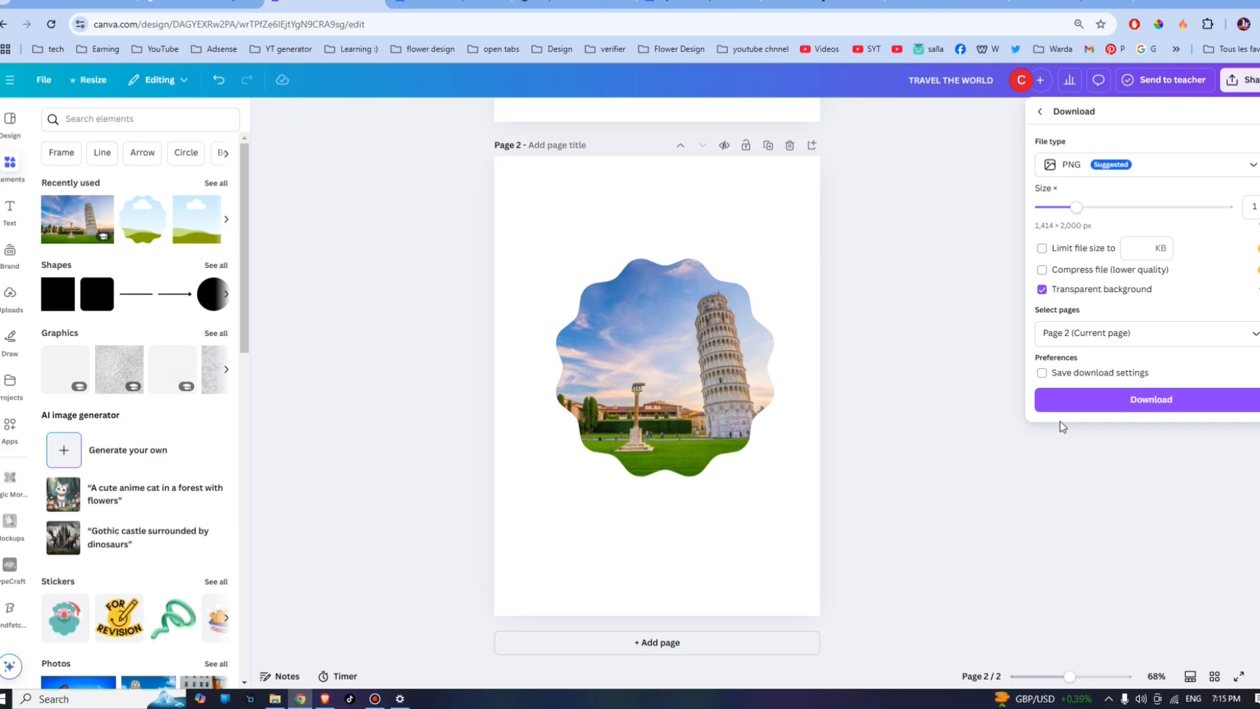
click(1151, 399)
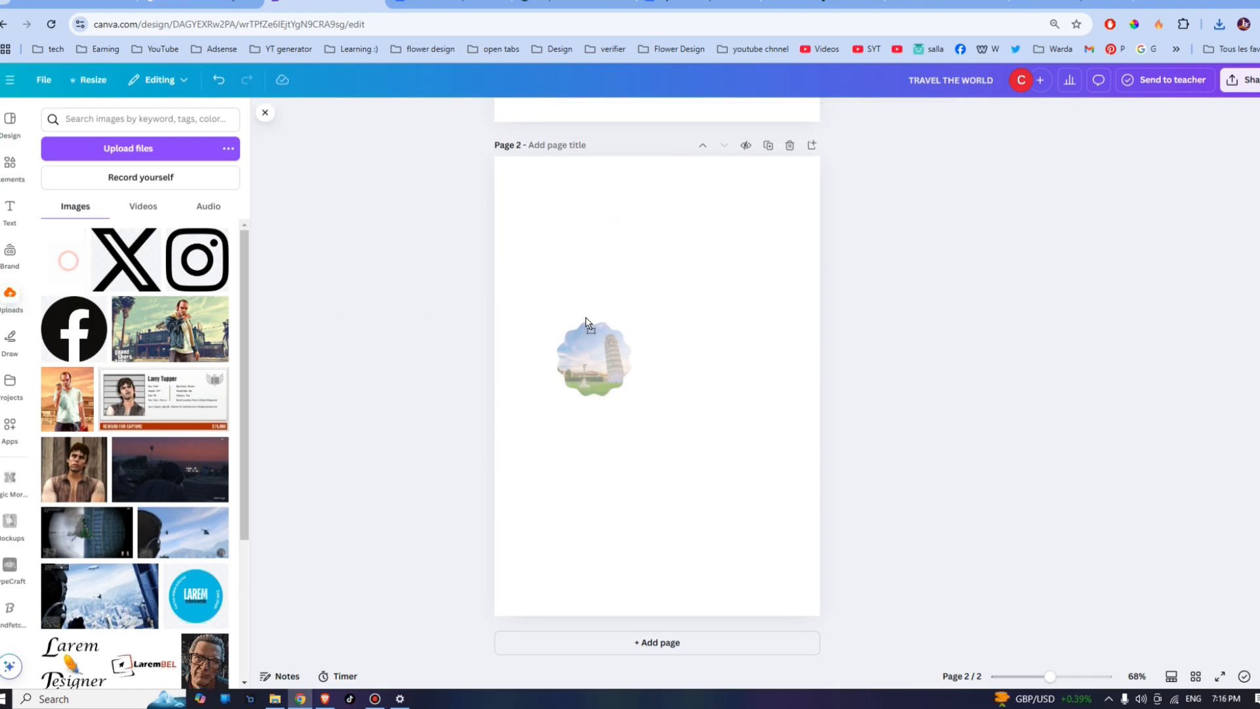
Step: Place the uploaded wavy Pisa PNG on page 2, resize it, and apply Page lift
click(592, 360)
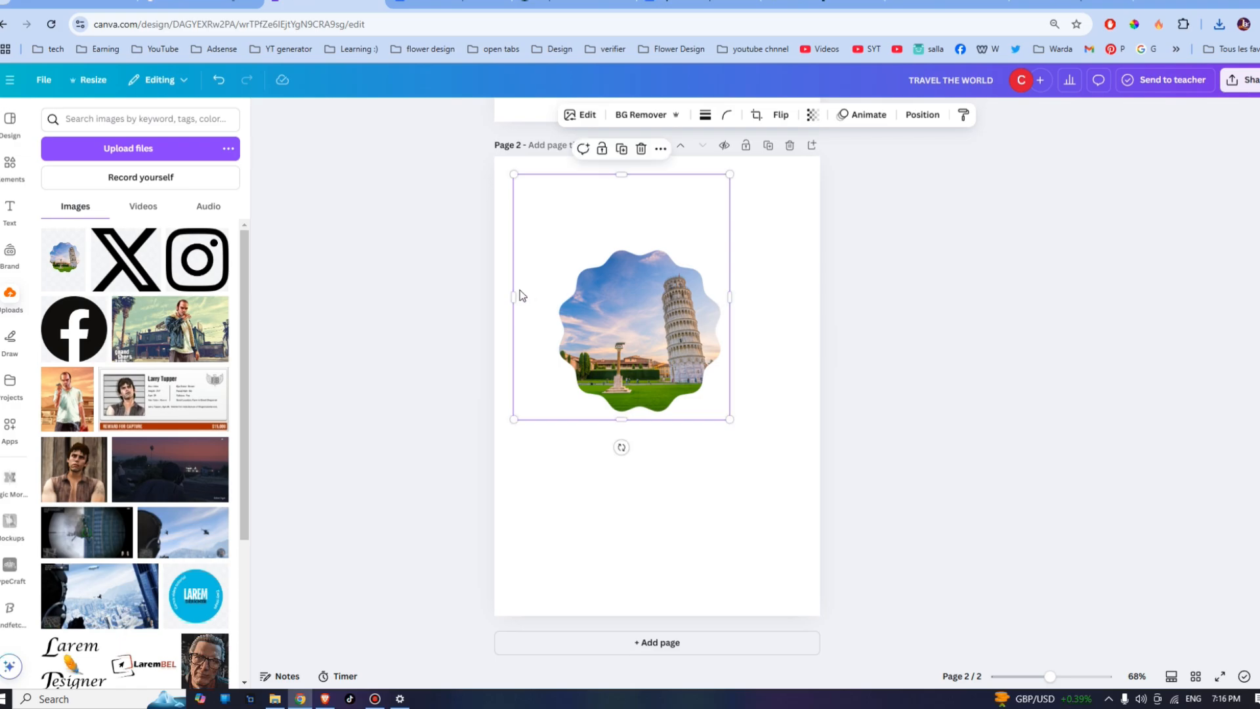
drag(621, 173, 641, 208)
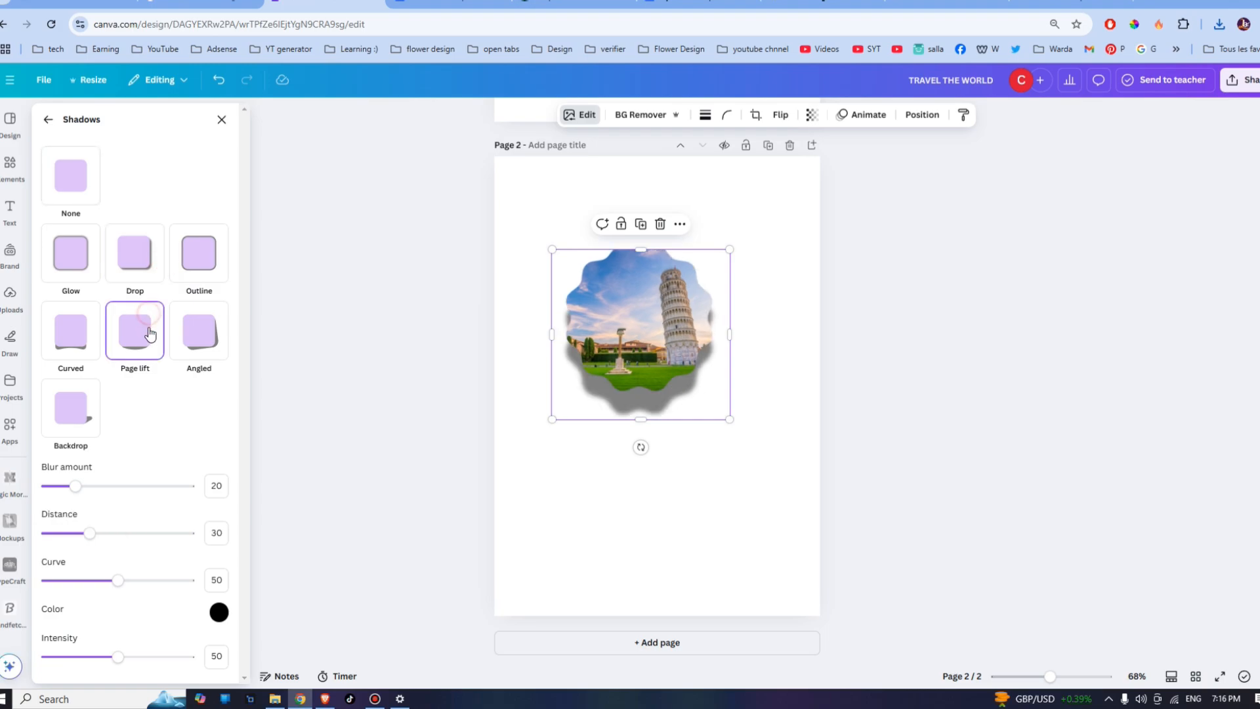
click(209, 341)
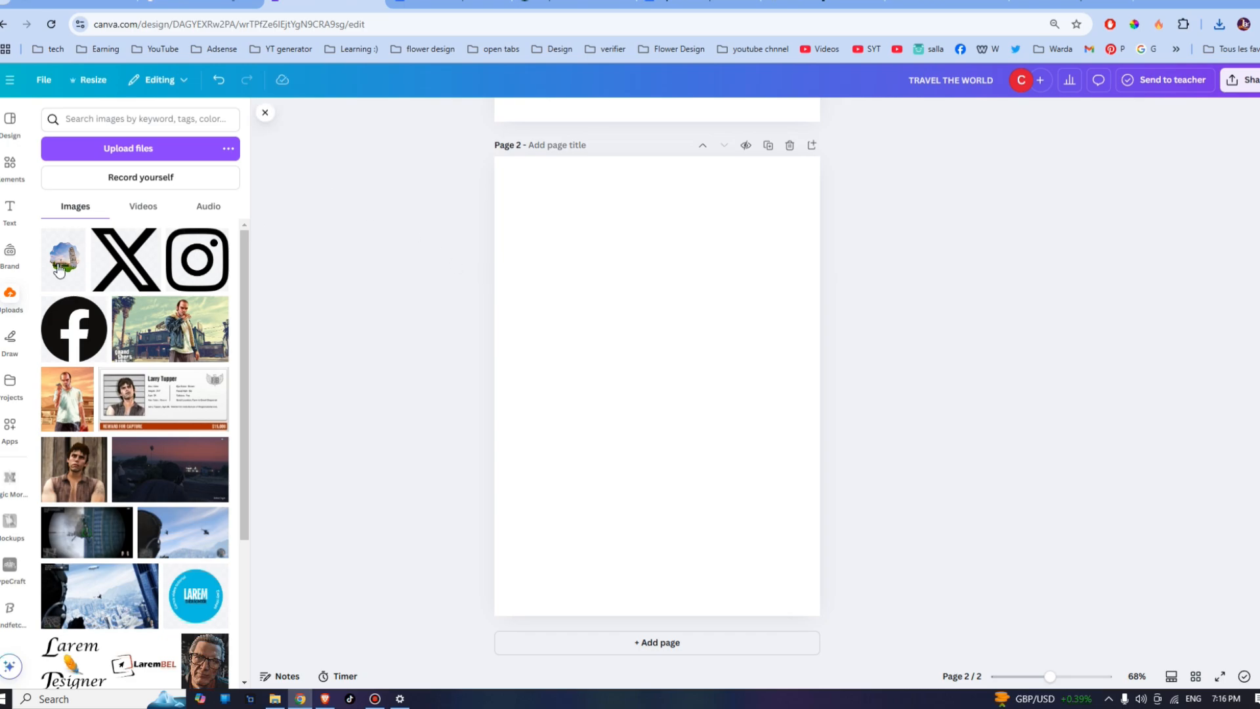
Step: Add the wavy Pisa image and search Elements graphics for 'shadow'
click(9, 162)
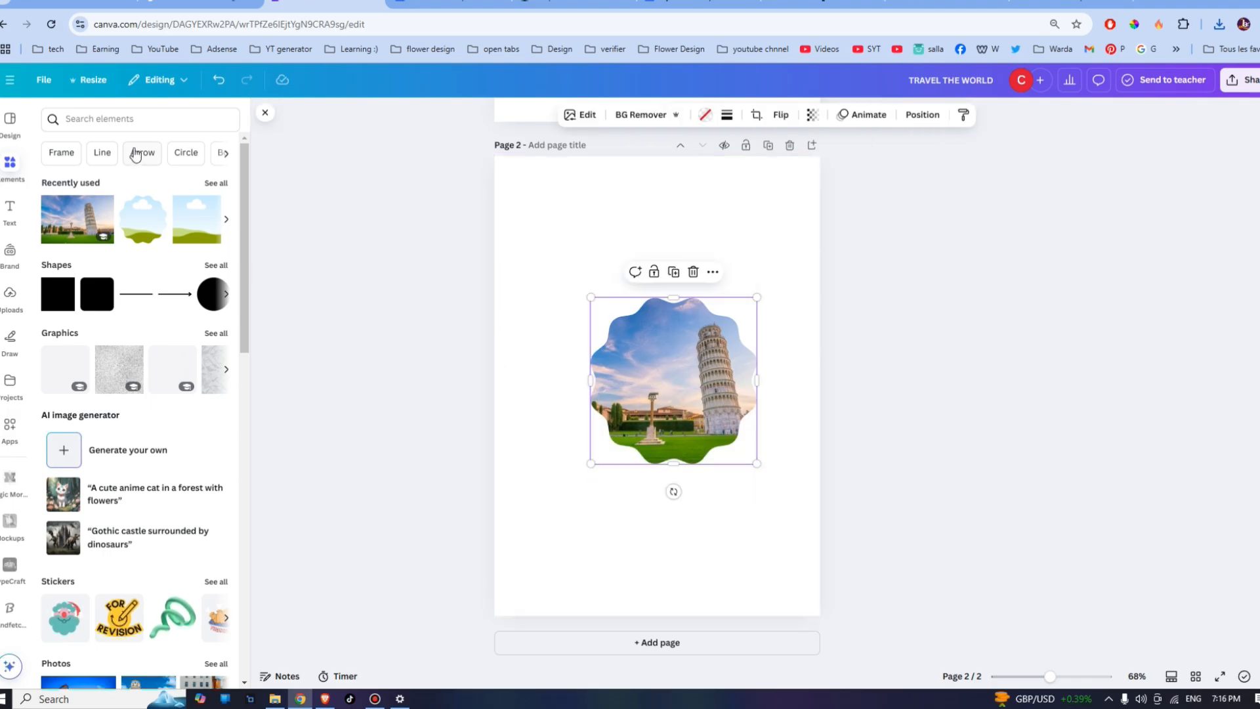
text(SHADO)
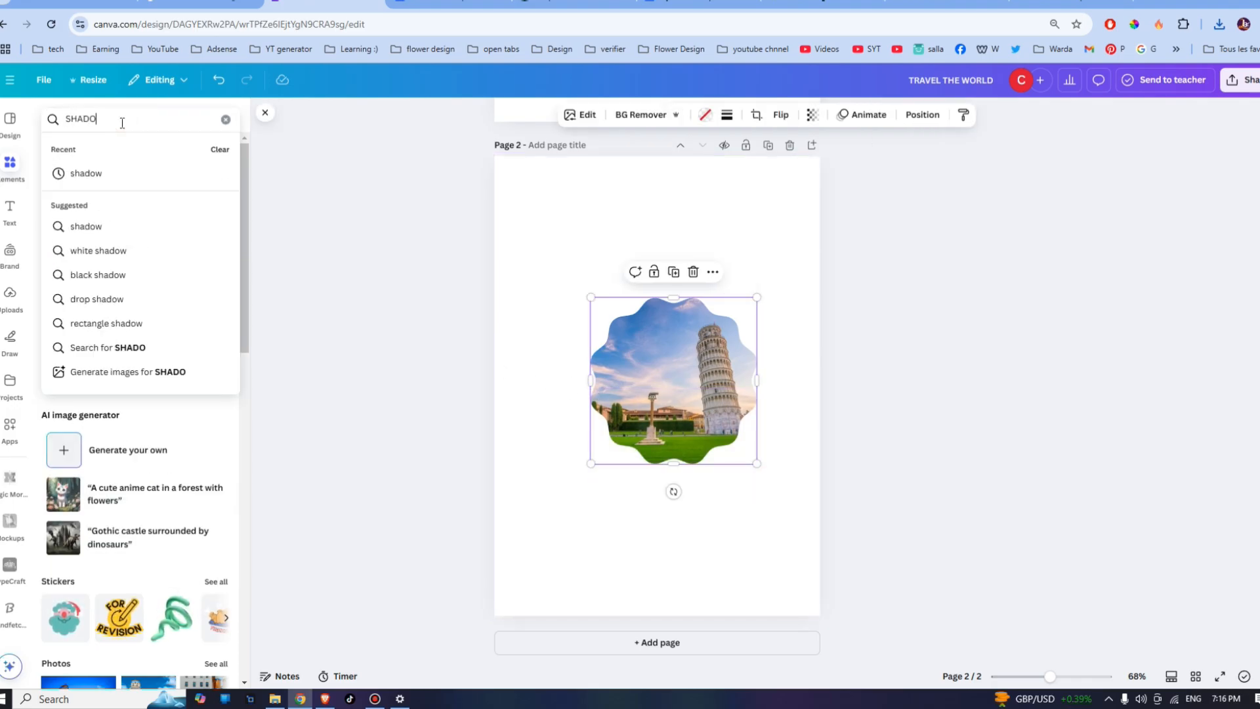
key(Enter)
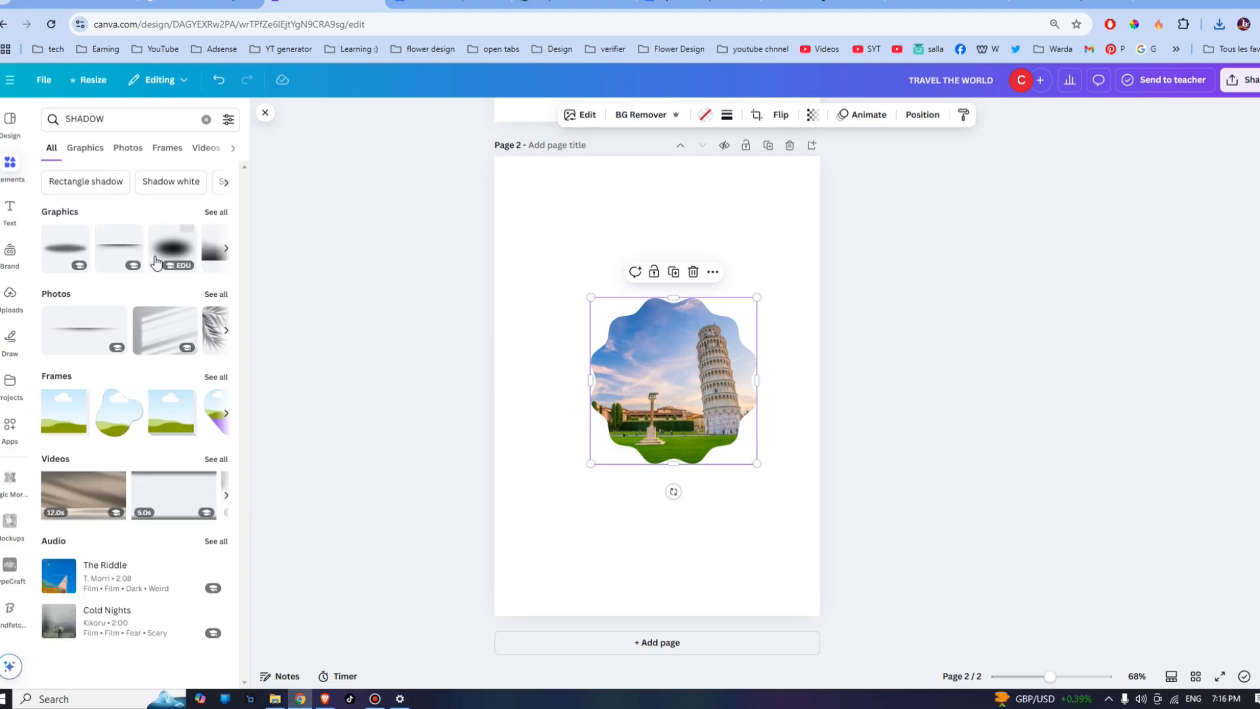
click(84, 148)
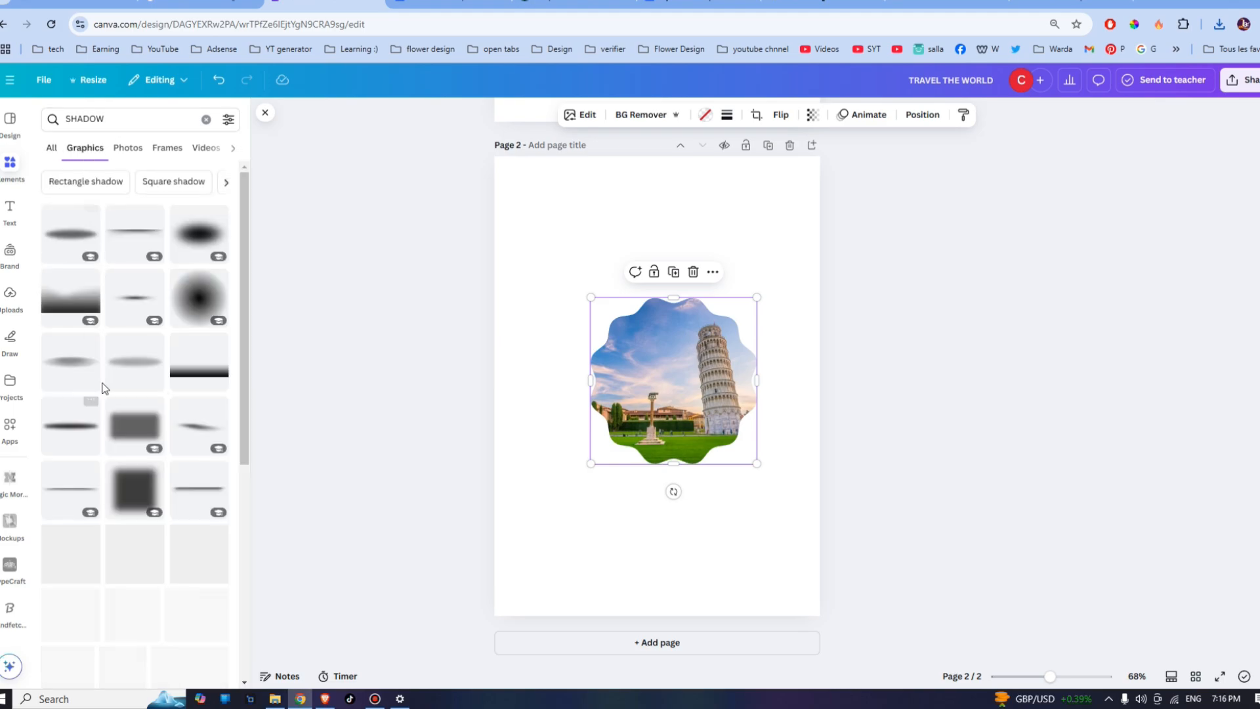
scroll(down, 3)
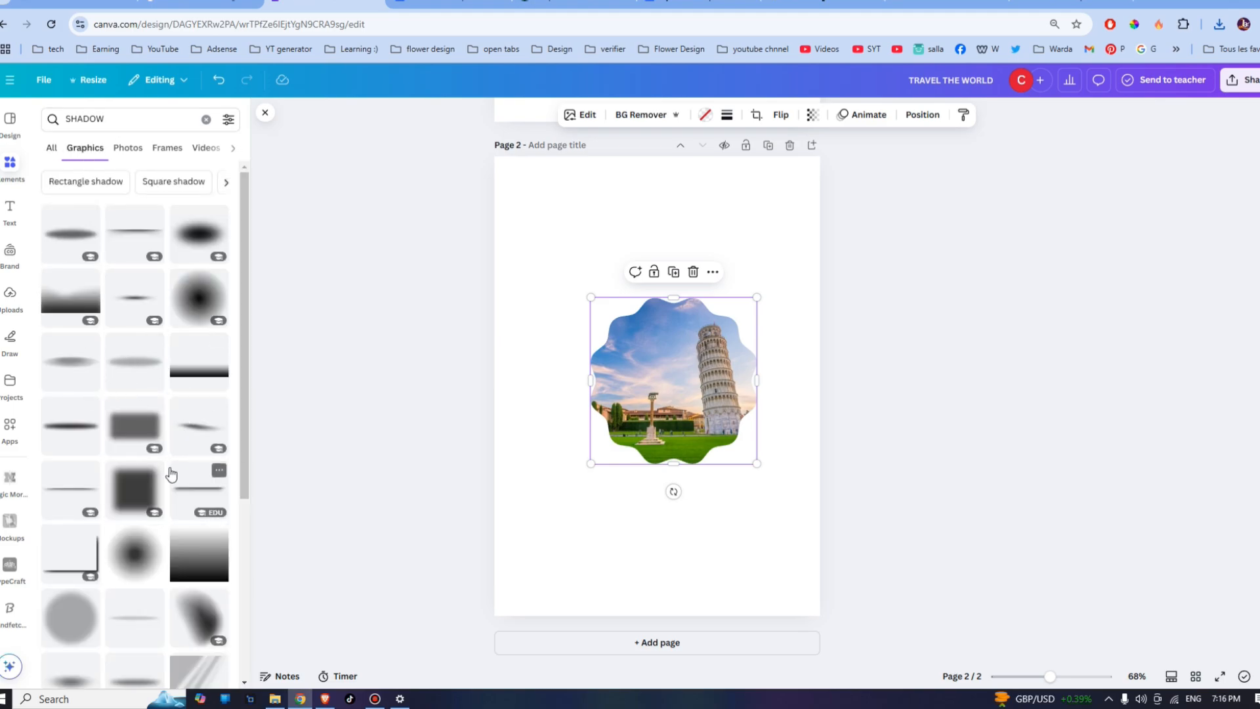
scroll(down, 3)
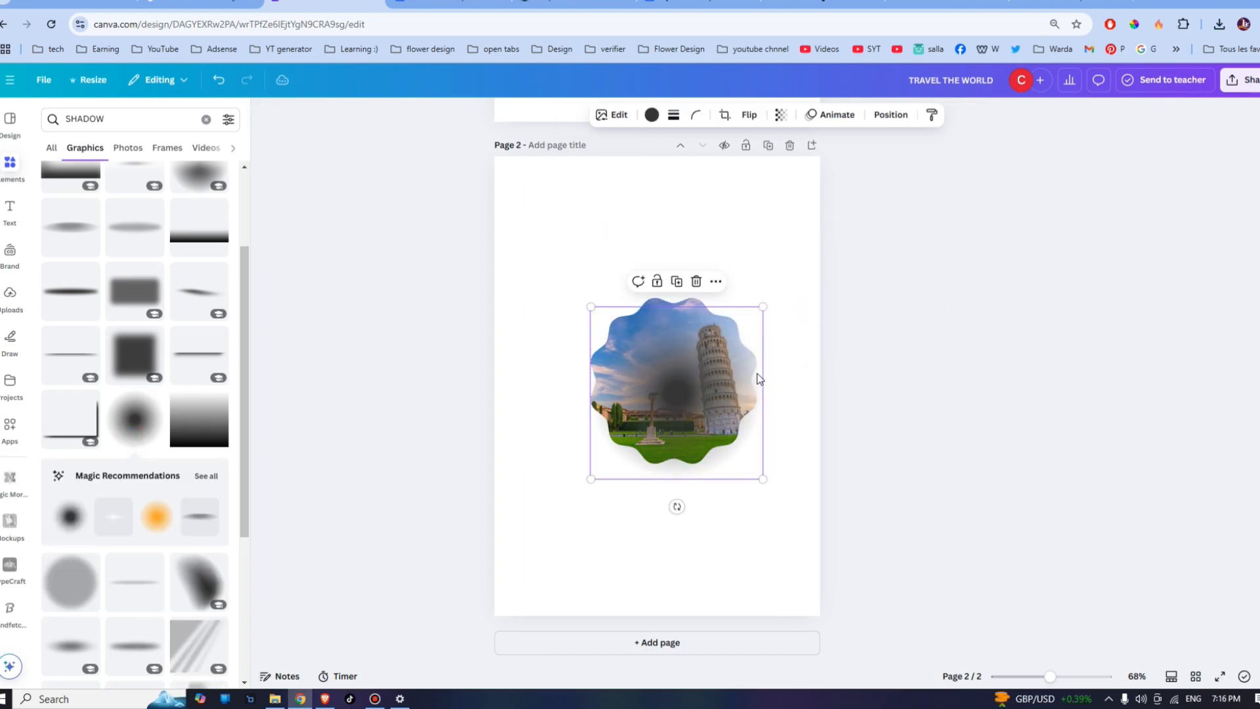
Step: Move the blurred shadow graphic beneath the photo via Layers and enlarge it around the photo
click(891, 114)
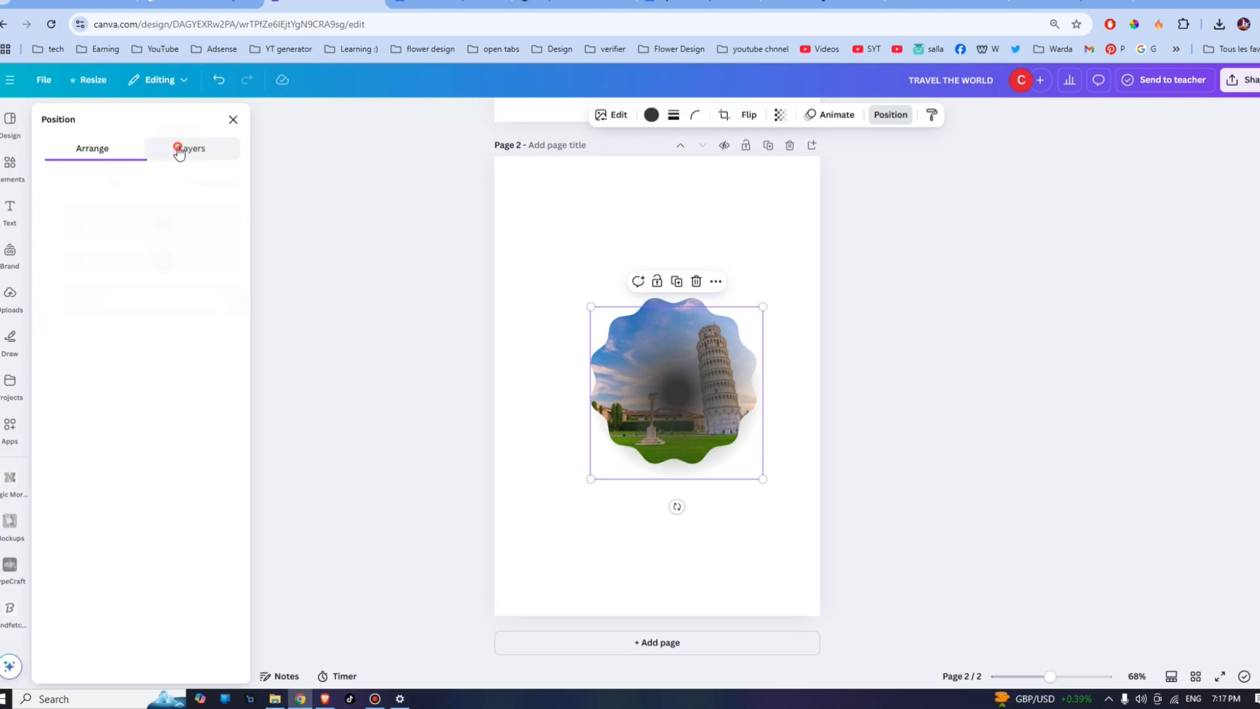
click(180, 148)
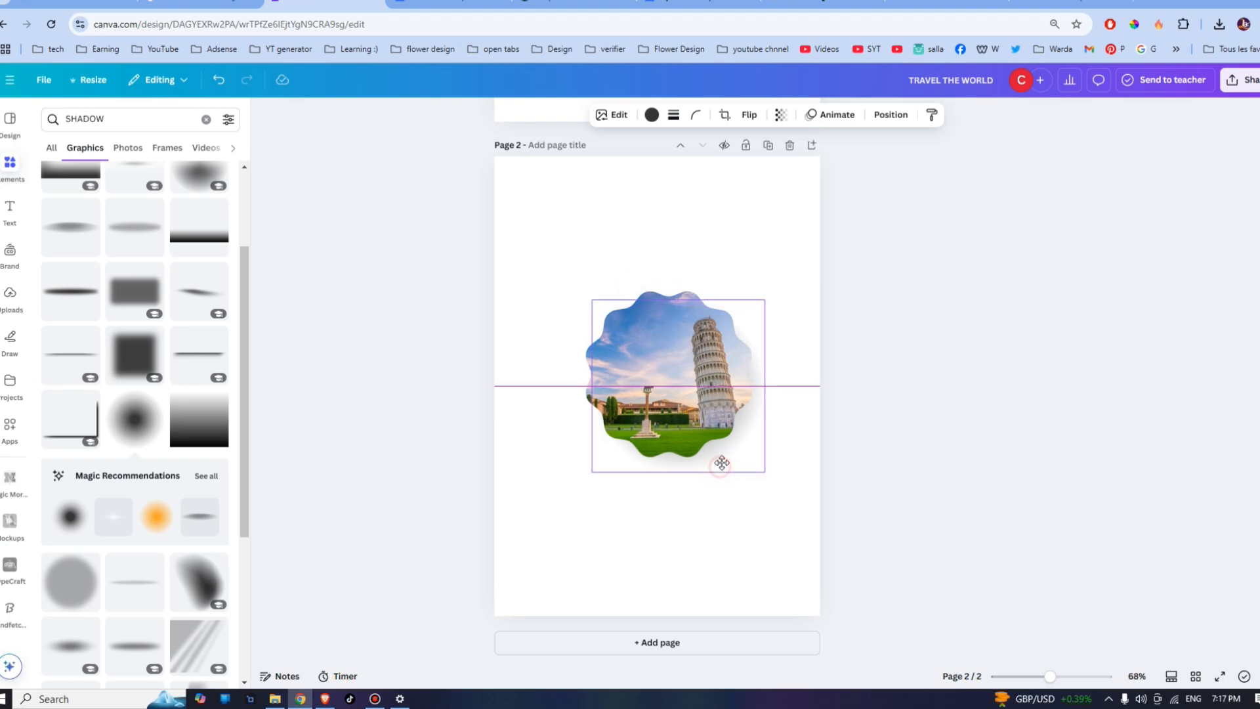
drag(720, 463, 761, 286)
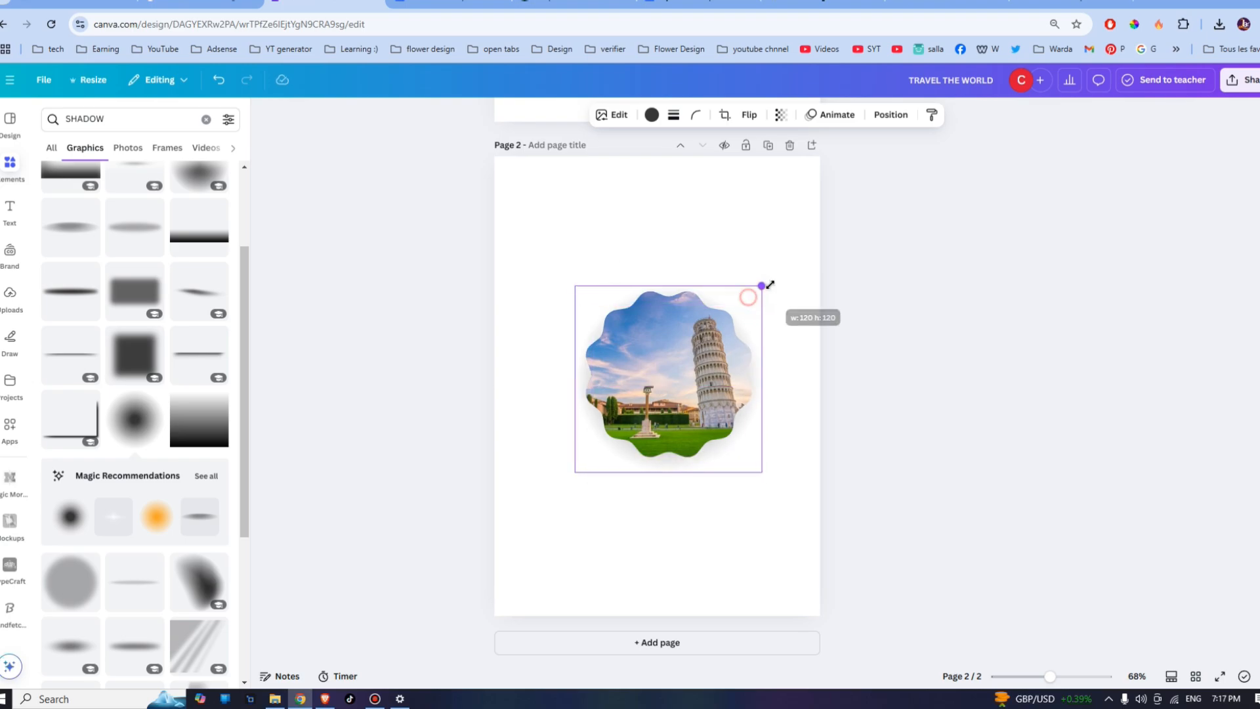
drag(761, 286, 772, 287)
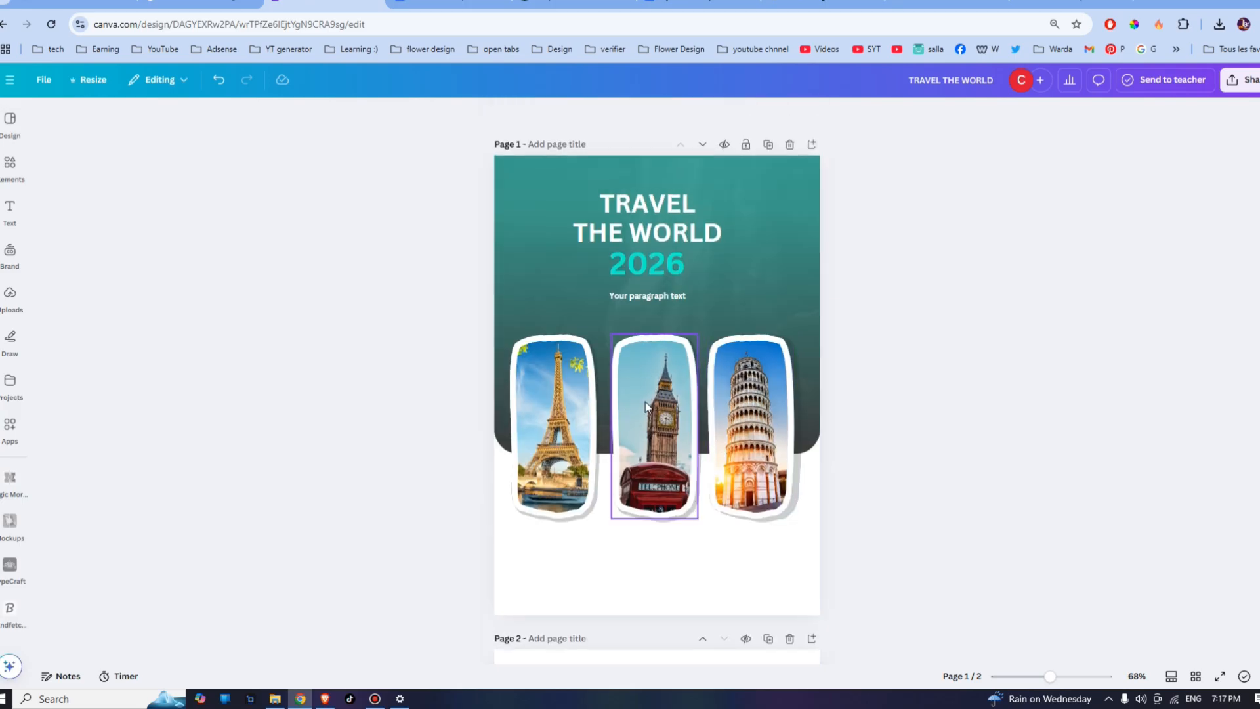
Step: Add the recently used wavy frame, fill it with the dark colour, and drag it over the photo
scroll(down, 3)
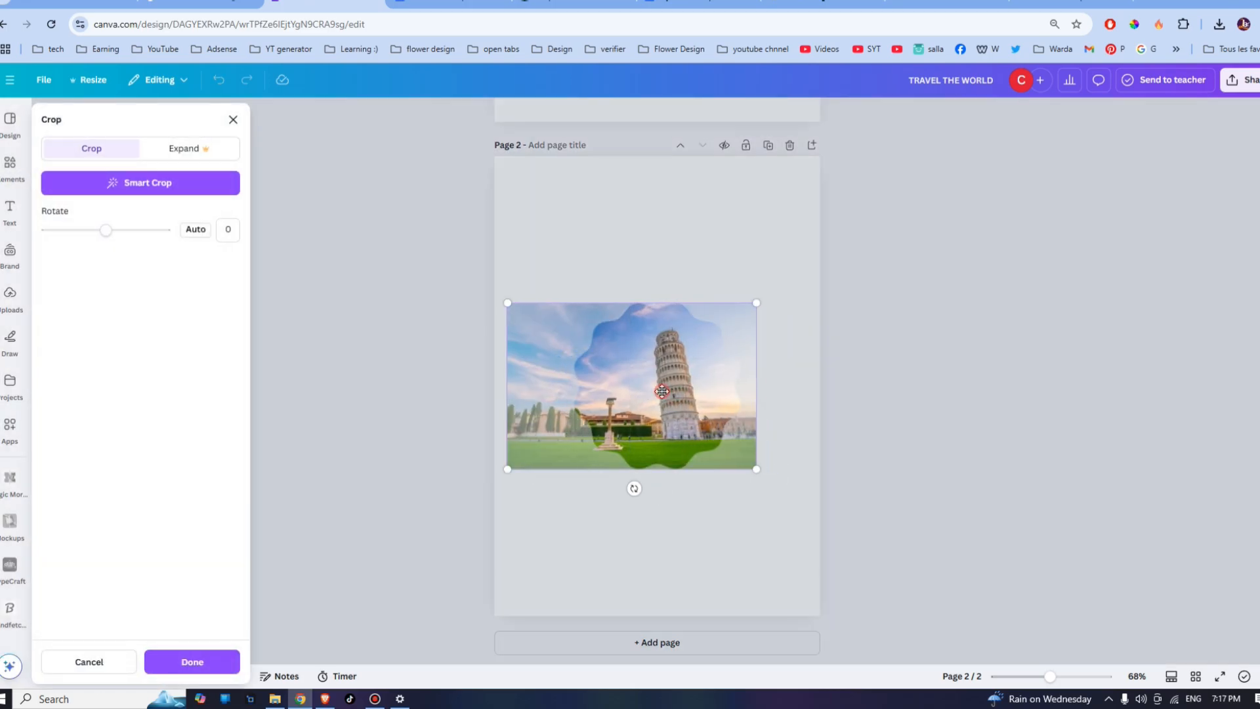
click(191, 662)
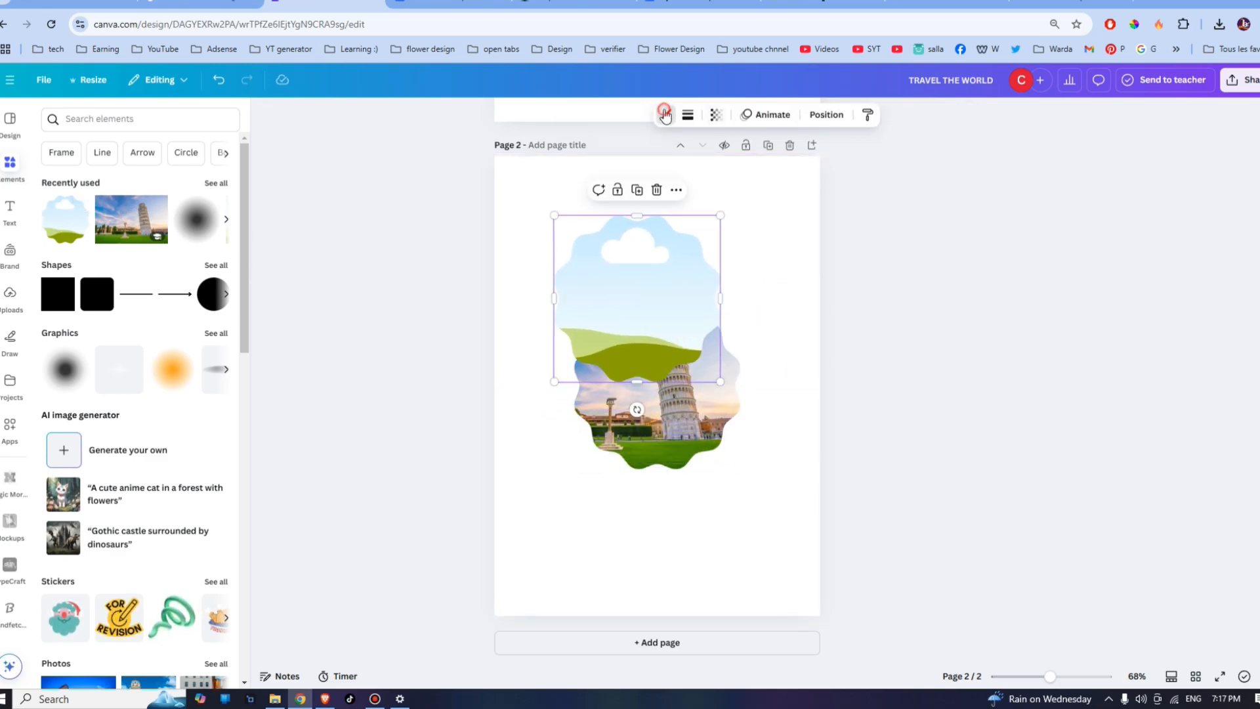
click(665, 115)
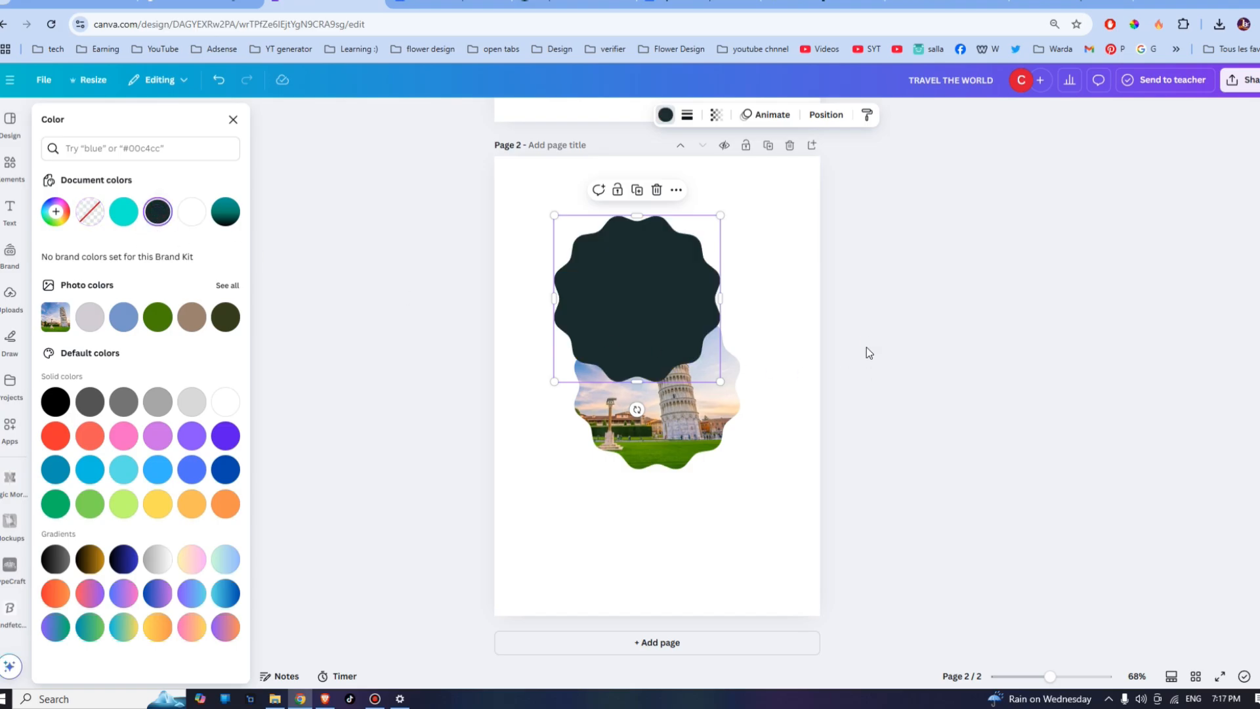
click(9, 164)
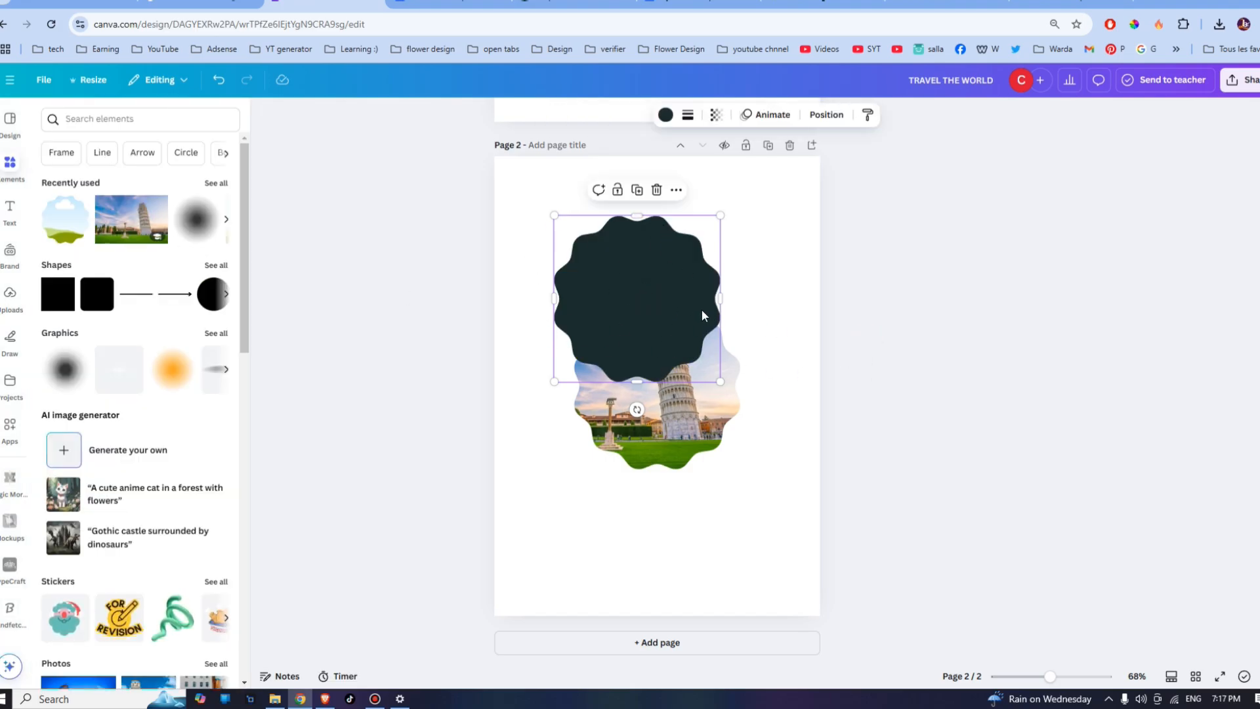
mouse_move(571, 299)
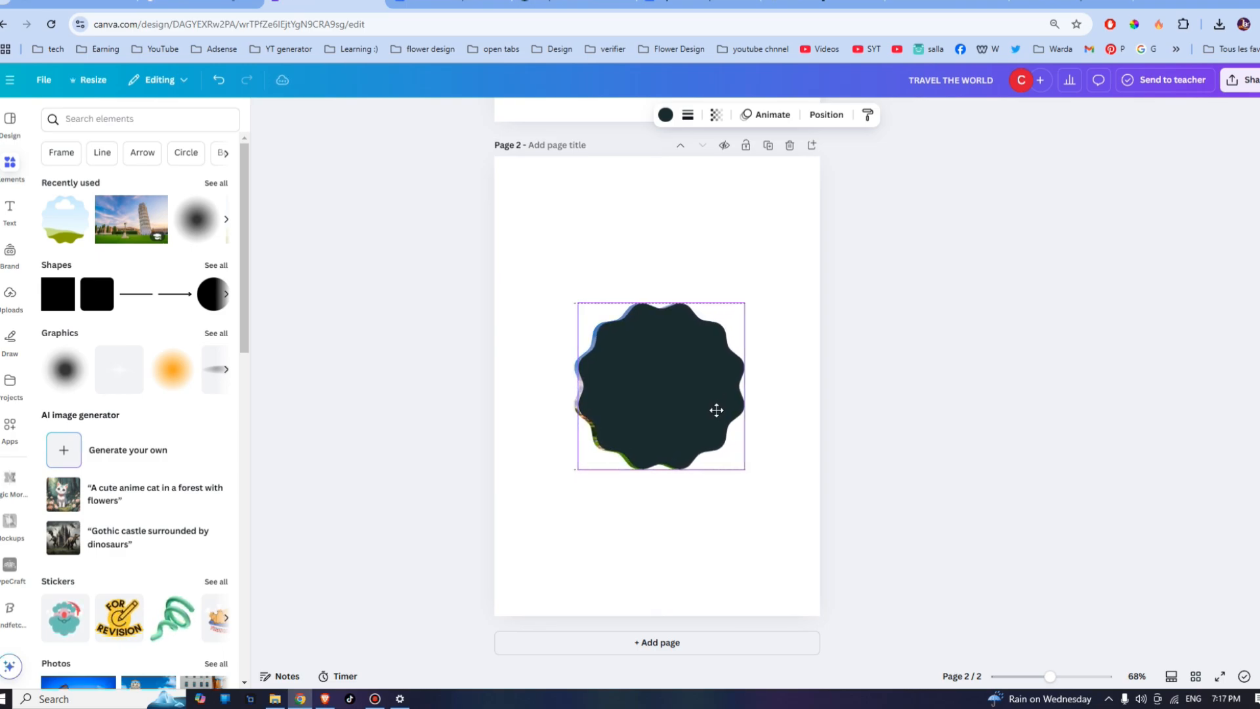
drag(745, 306, 748, 298)
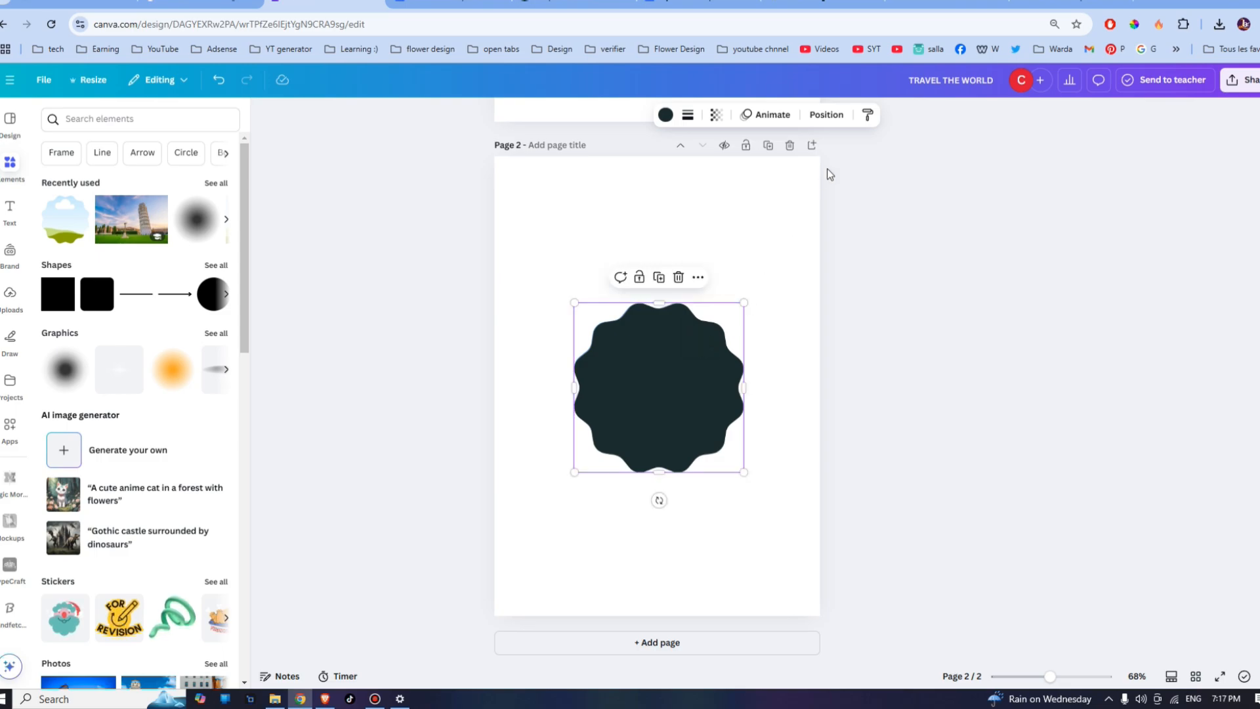
Step: Send the dark wavy shape backward and select it in Layers to offset it as a shadow
click(827, 114)
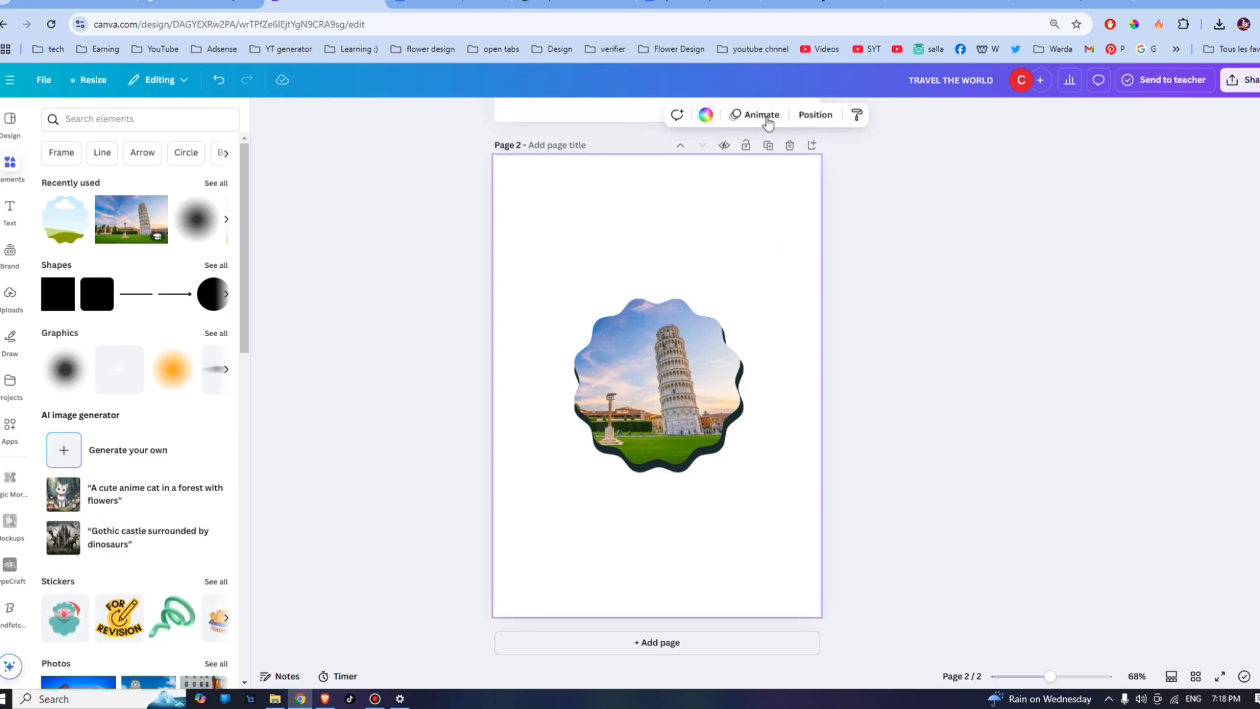
click(816, 114)
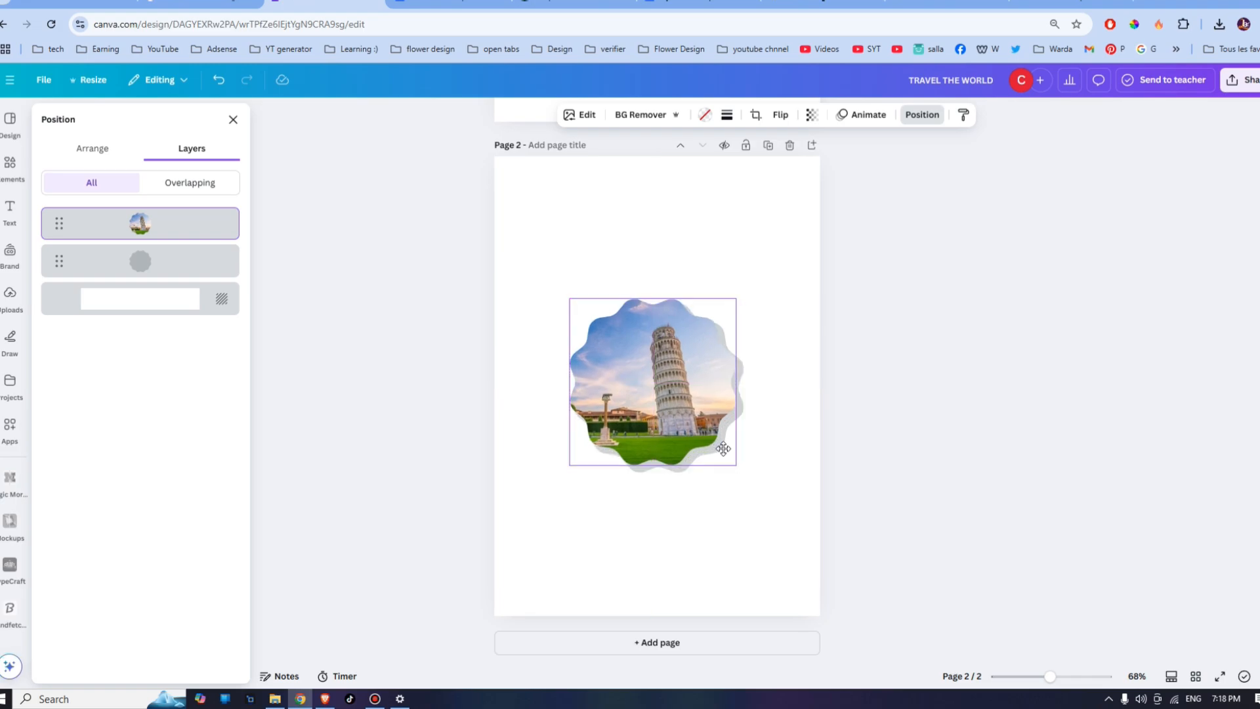
click(140, 261)
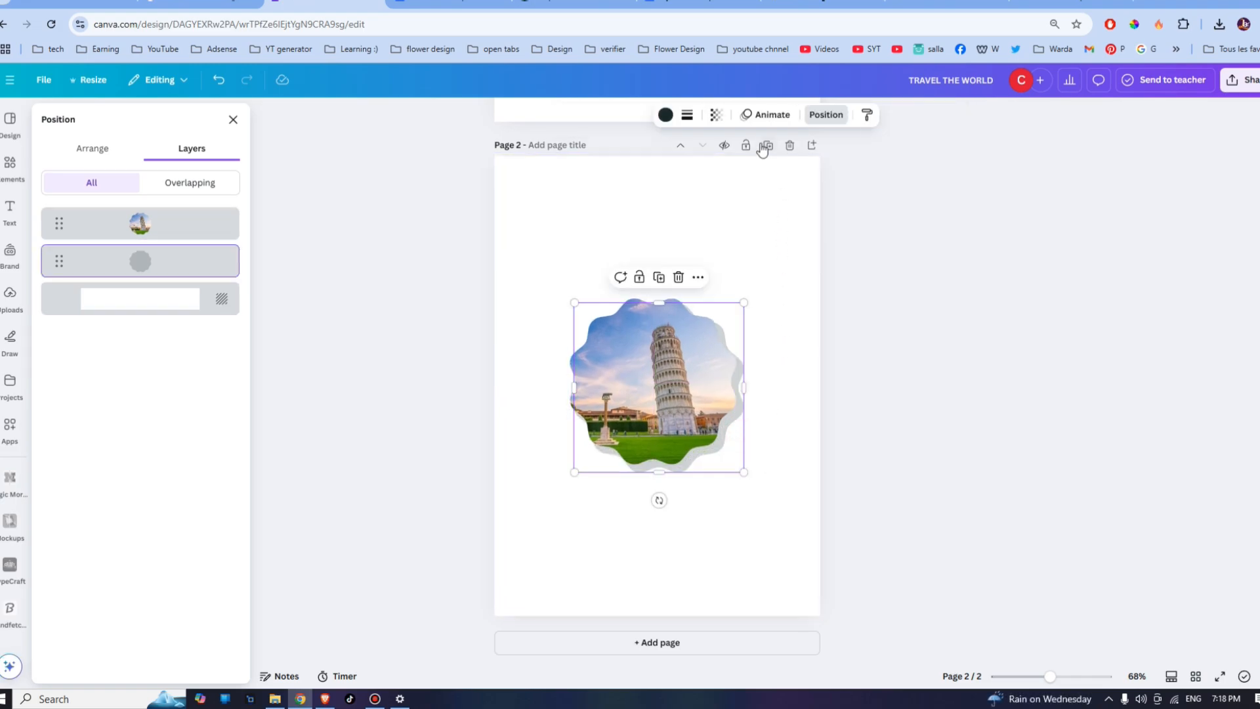
mouse_move(687, 114)
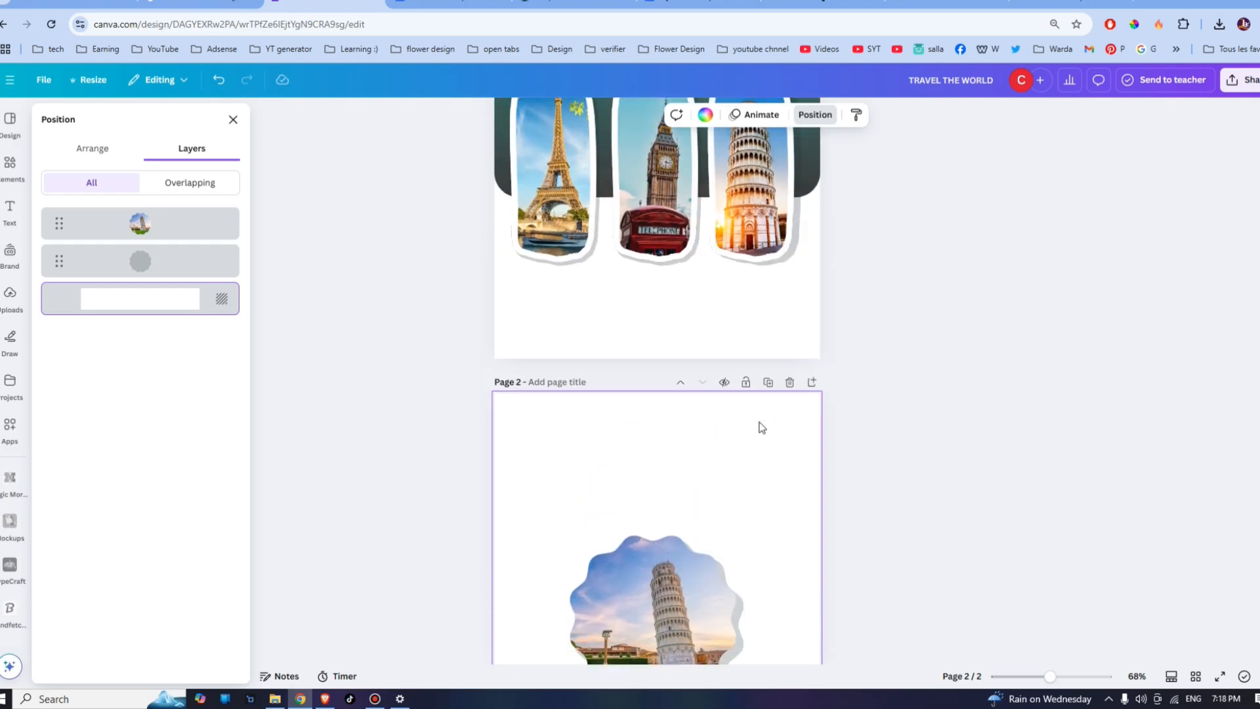
scroll(down, 3)
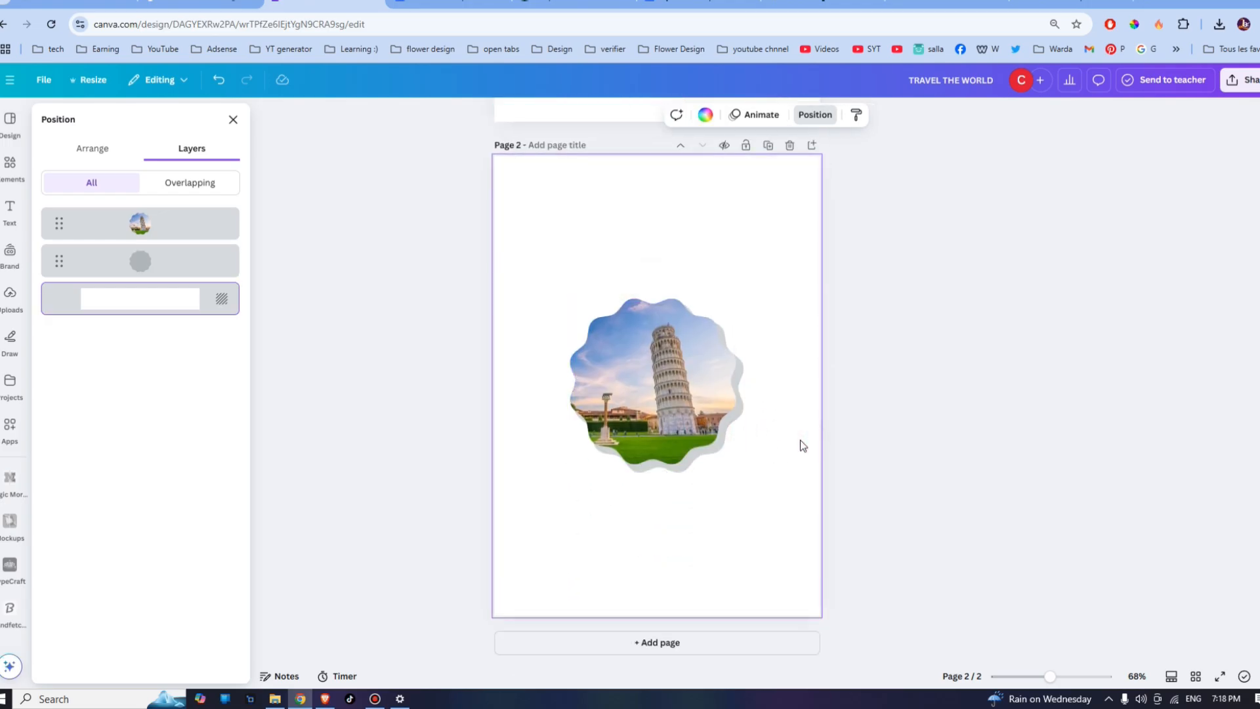